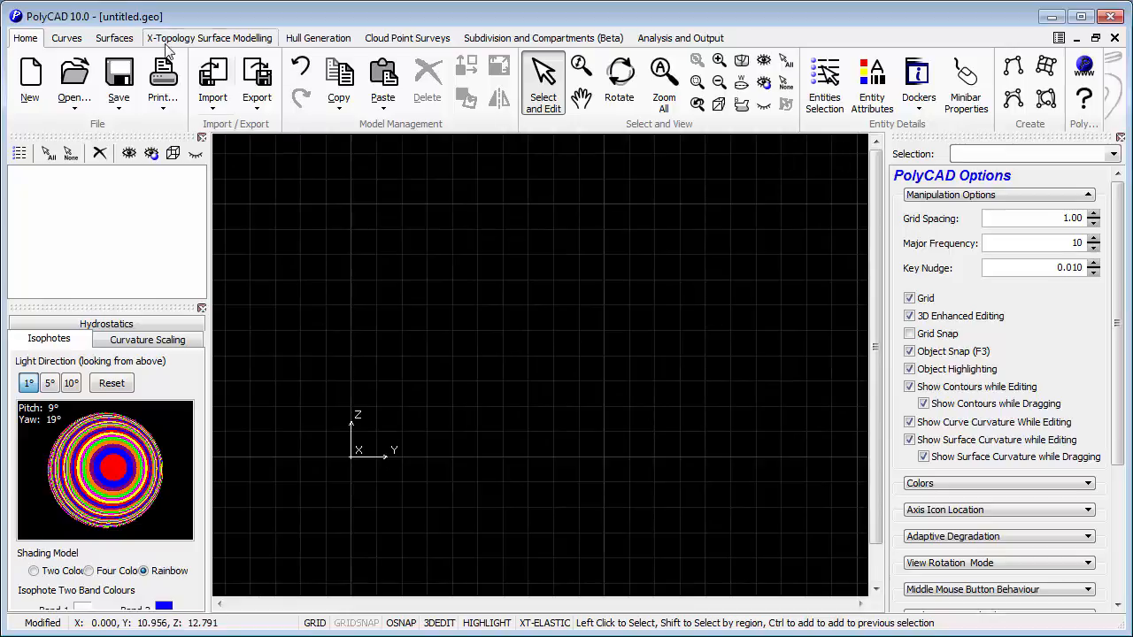
- Draw a Free Definition section curve at X = 45 with points edited to Y 0.500 and Z 8.5
click(209, 38)
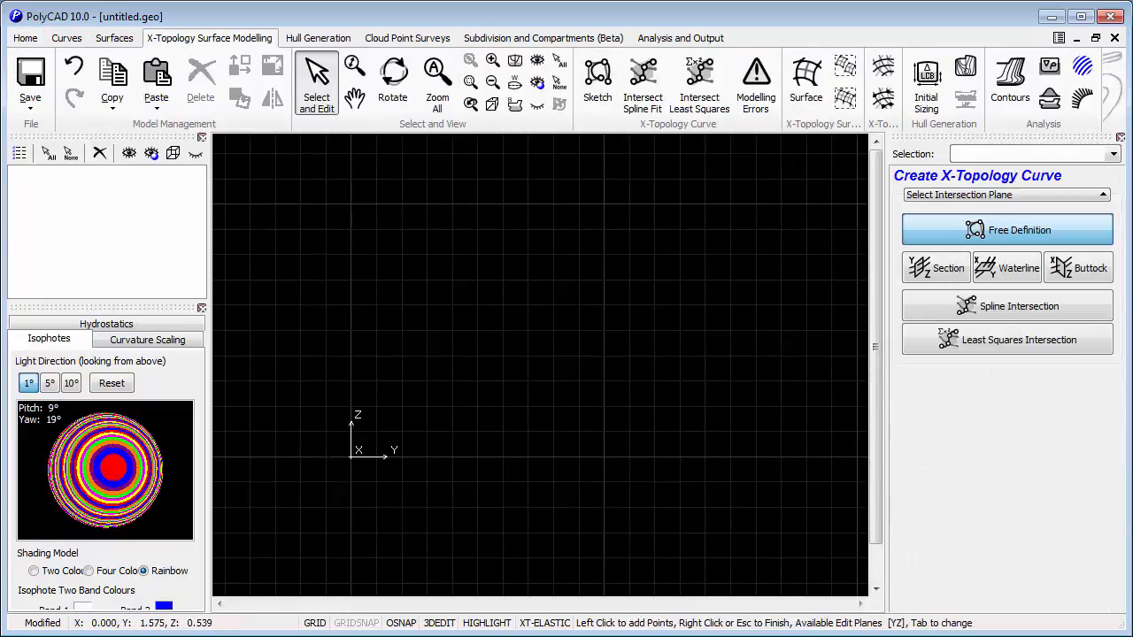
click(934, 268)
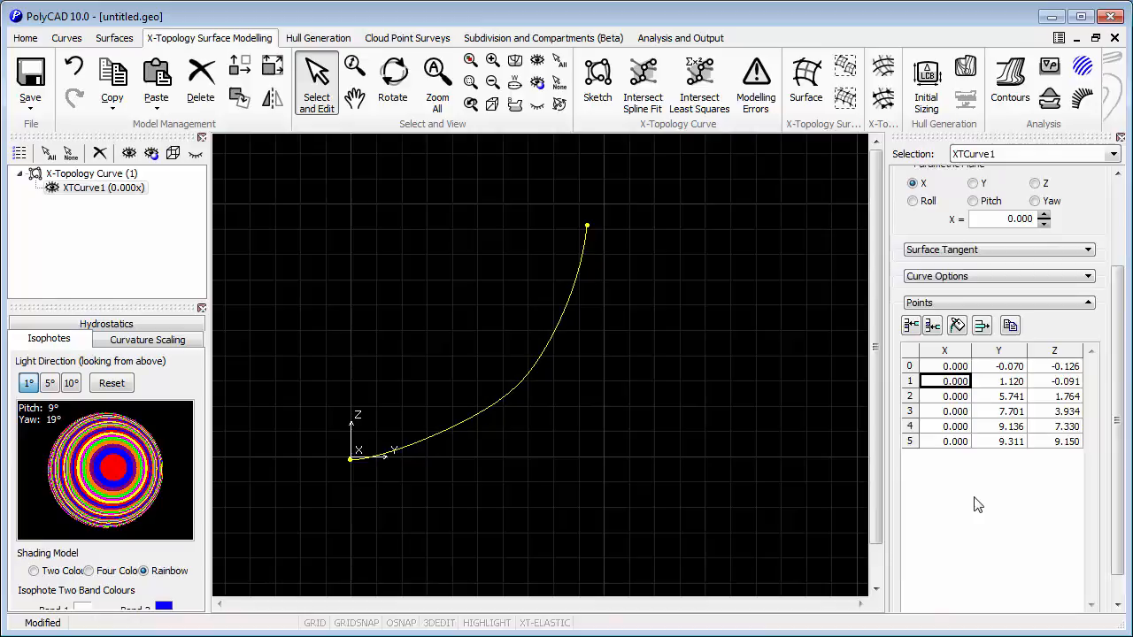
text(45)
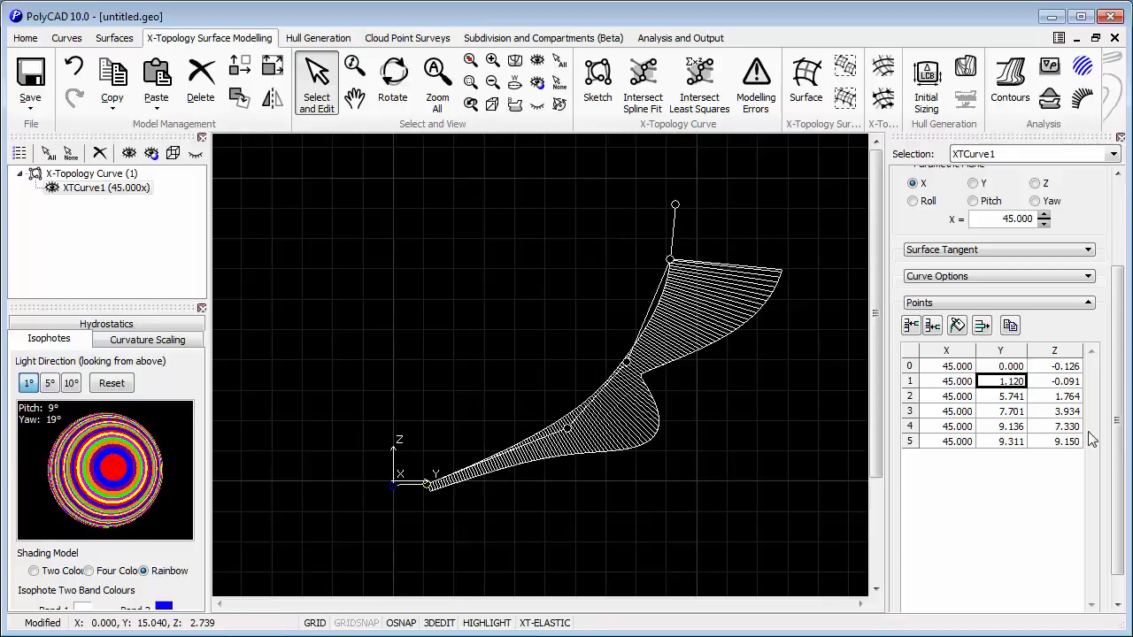
text(0.500)
click(1002, 426)
text(6.000)
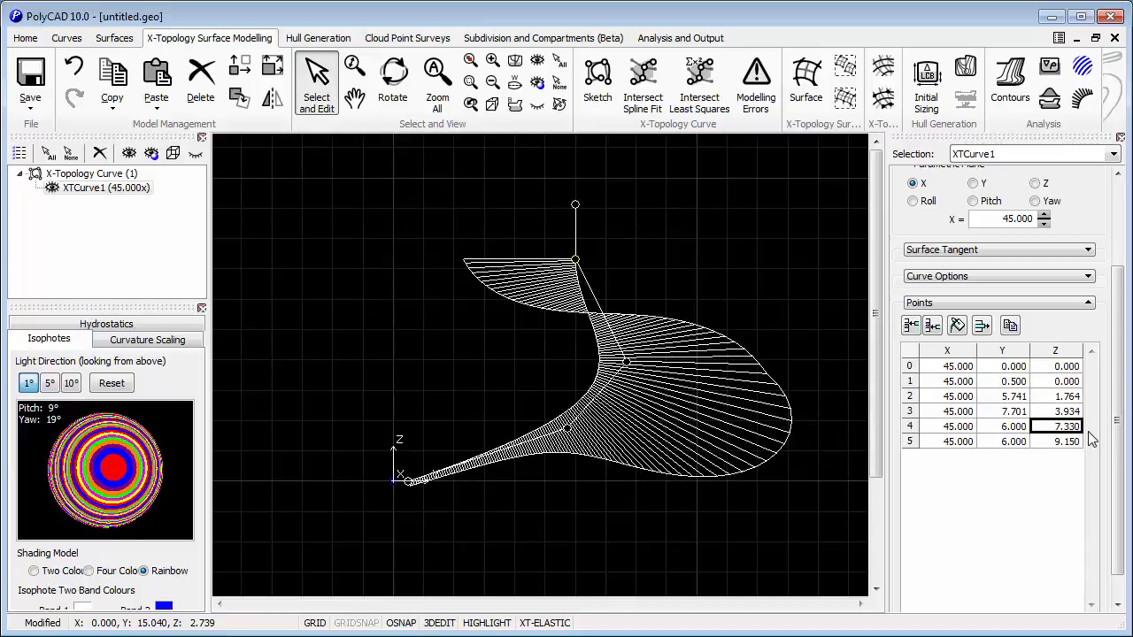
text(8.5)
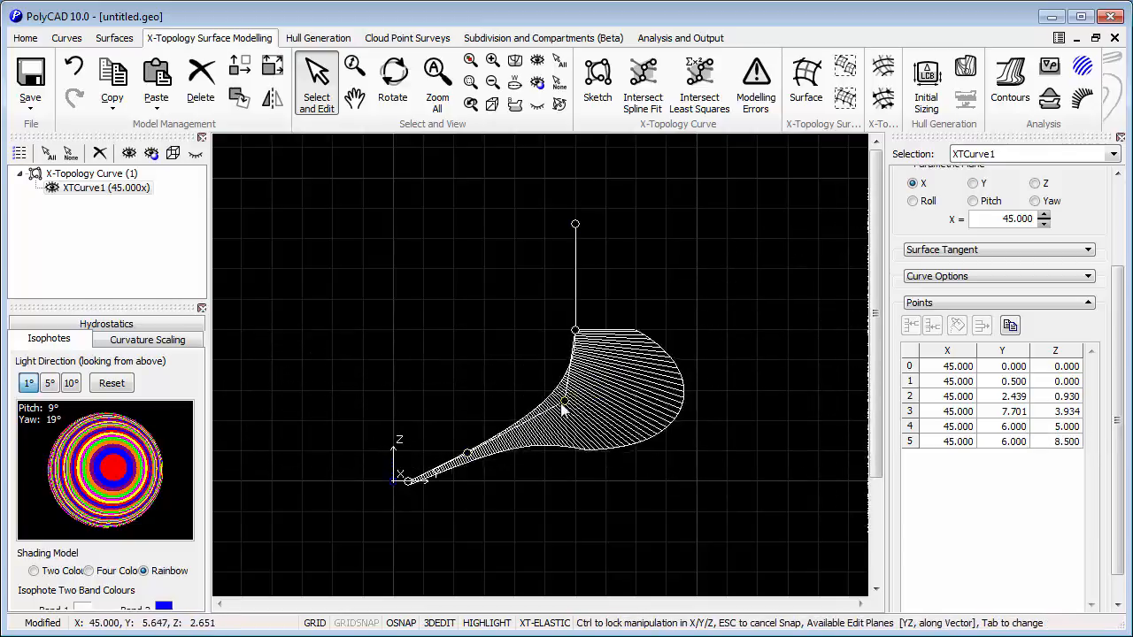
- Apply curvature fairing to the stern section curve XTCurve1
click(147, 339)
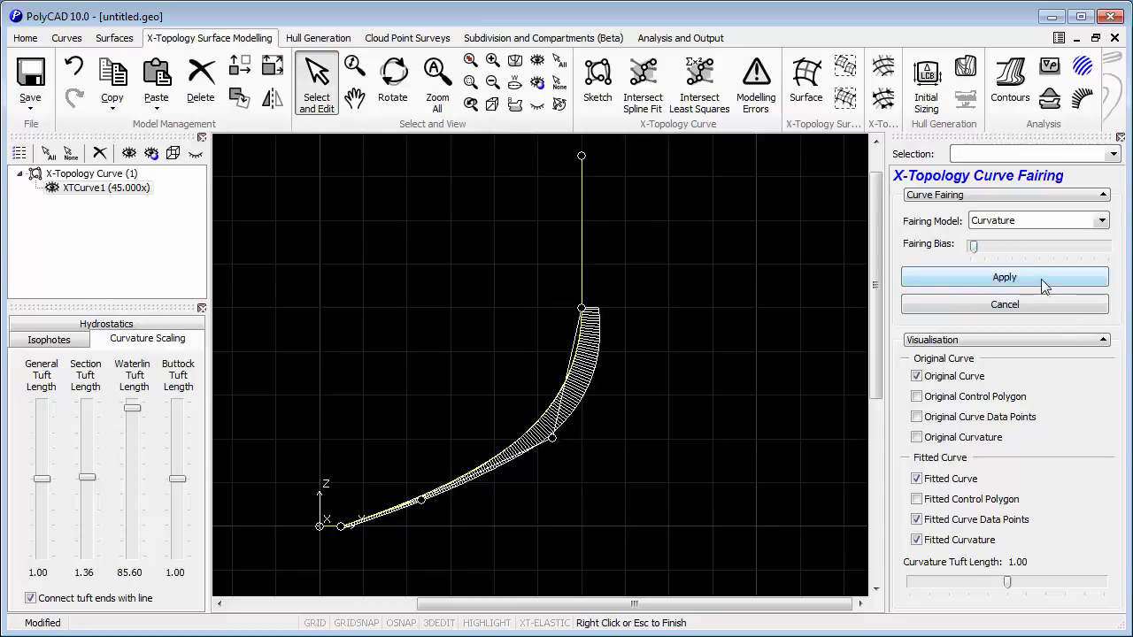
click(1006, 276)
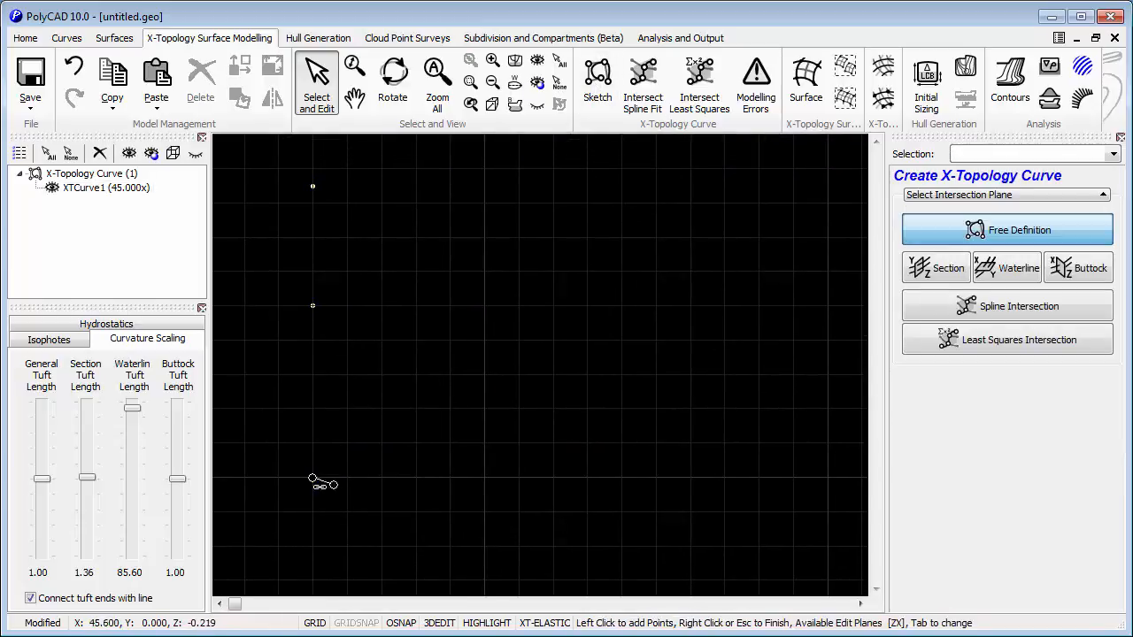
- Draw centreline profile XTCurve2 with points at Z 9, X 93.6 and X 96.7 toward the bow
click(738, 245)
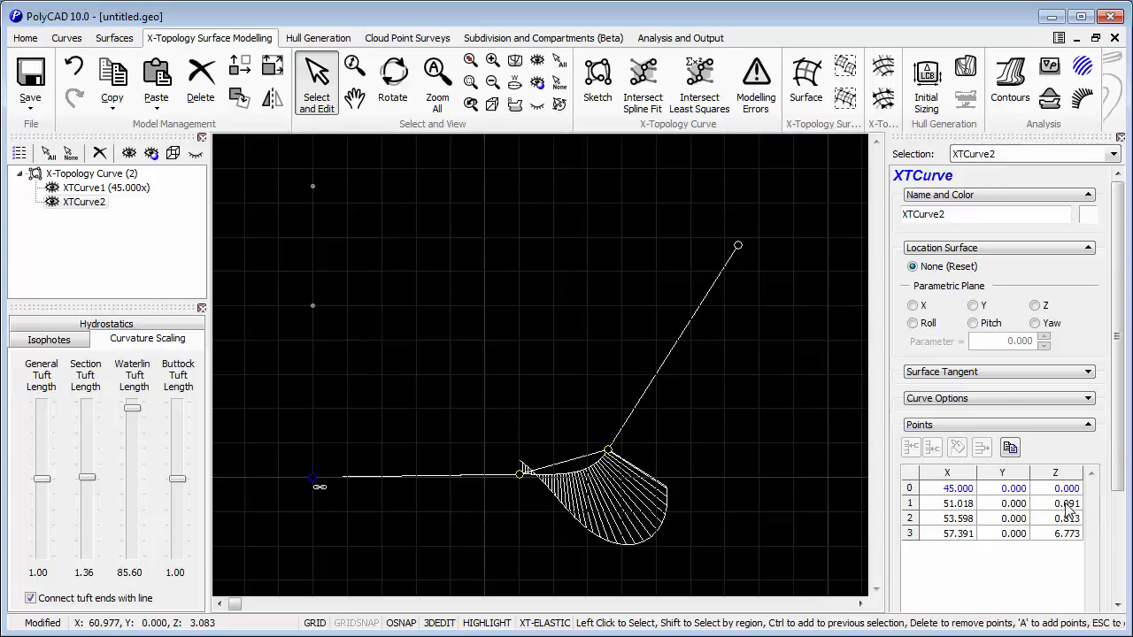
scroll(down, 3)
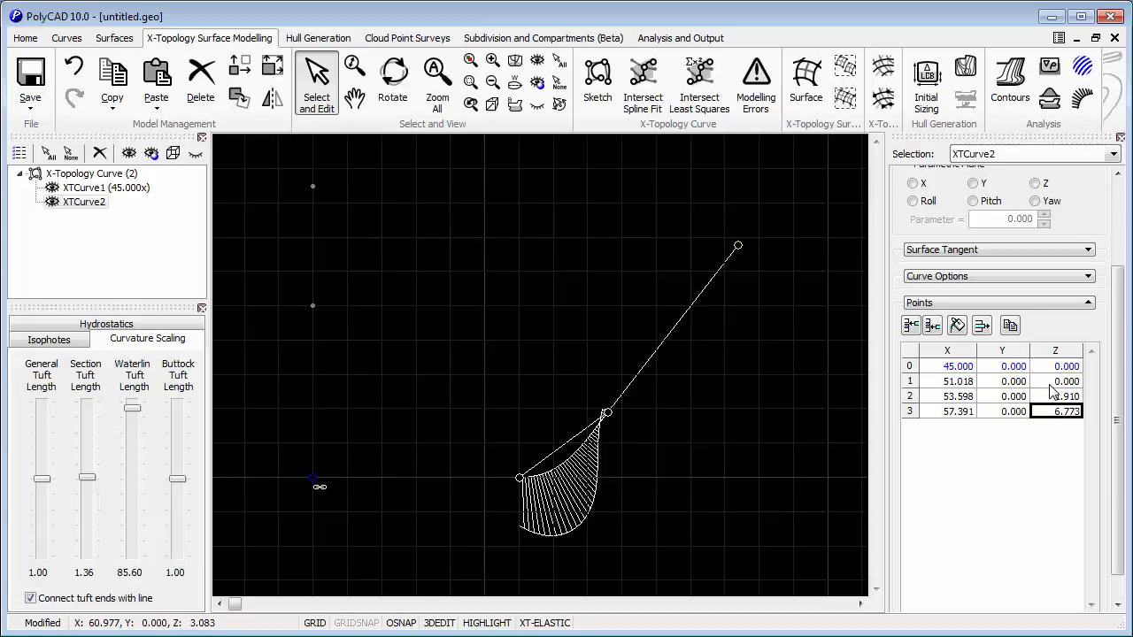
text(9.000)
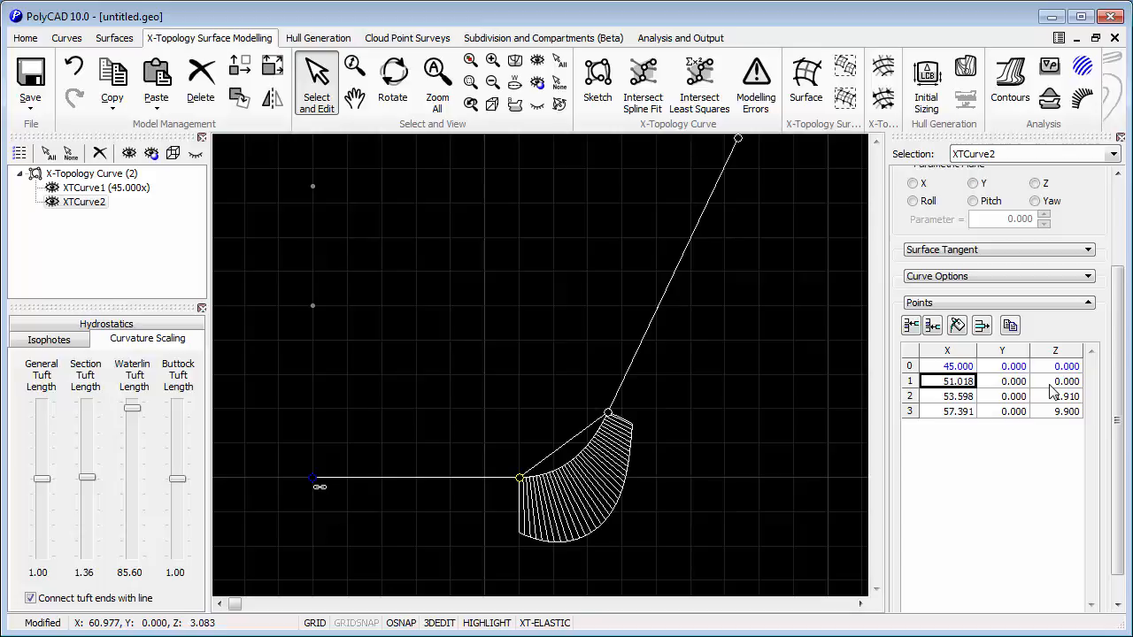
text(93)
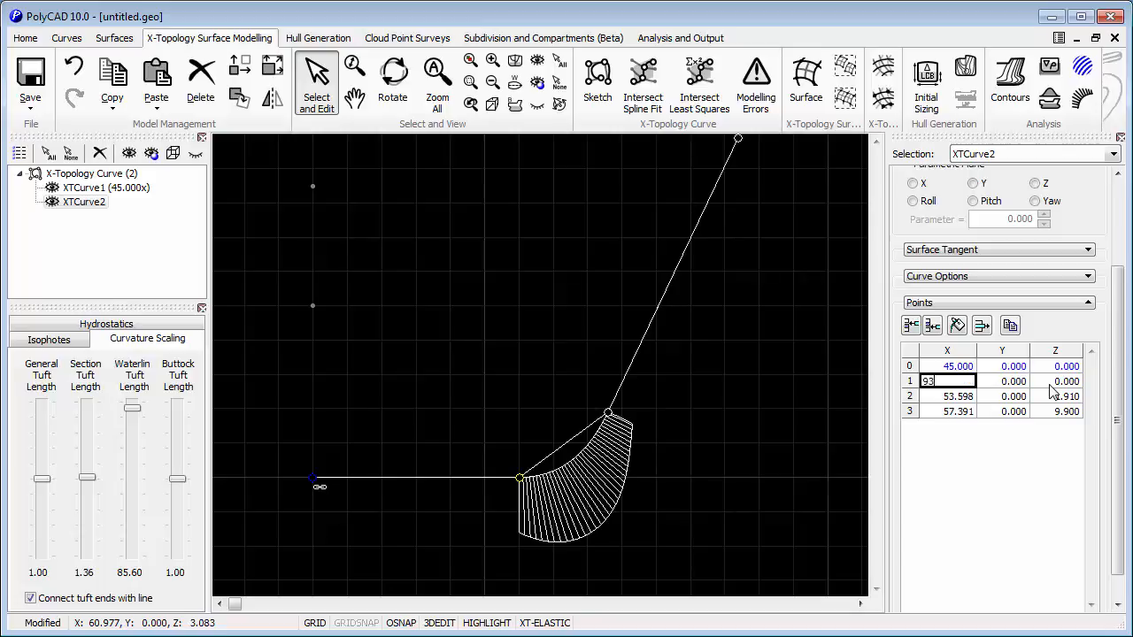
text(93.600)
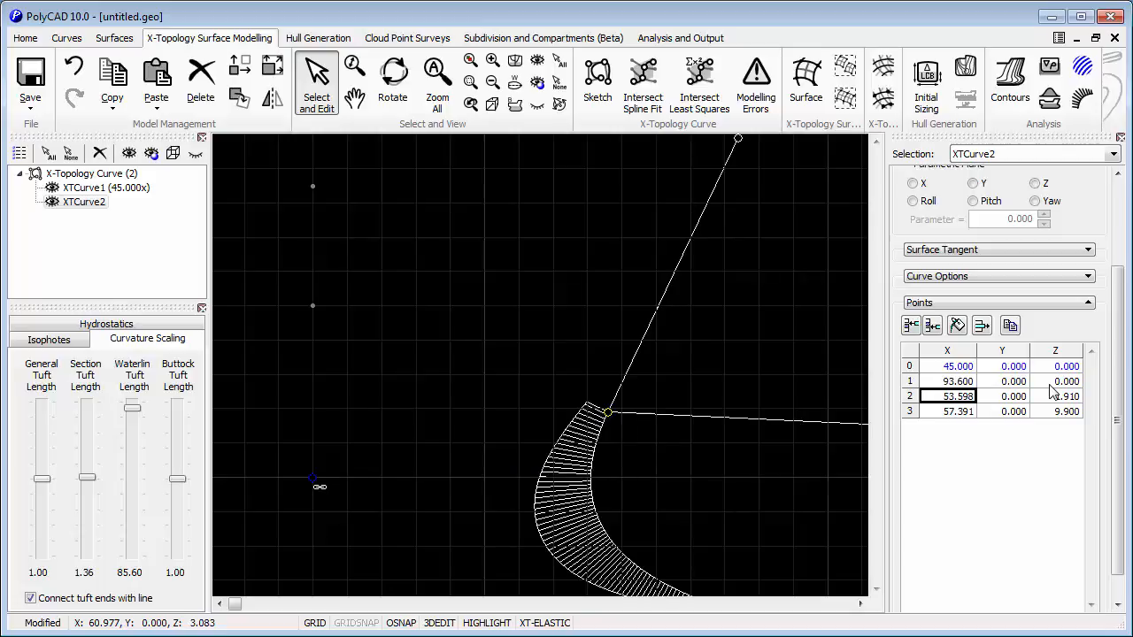
text(9)
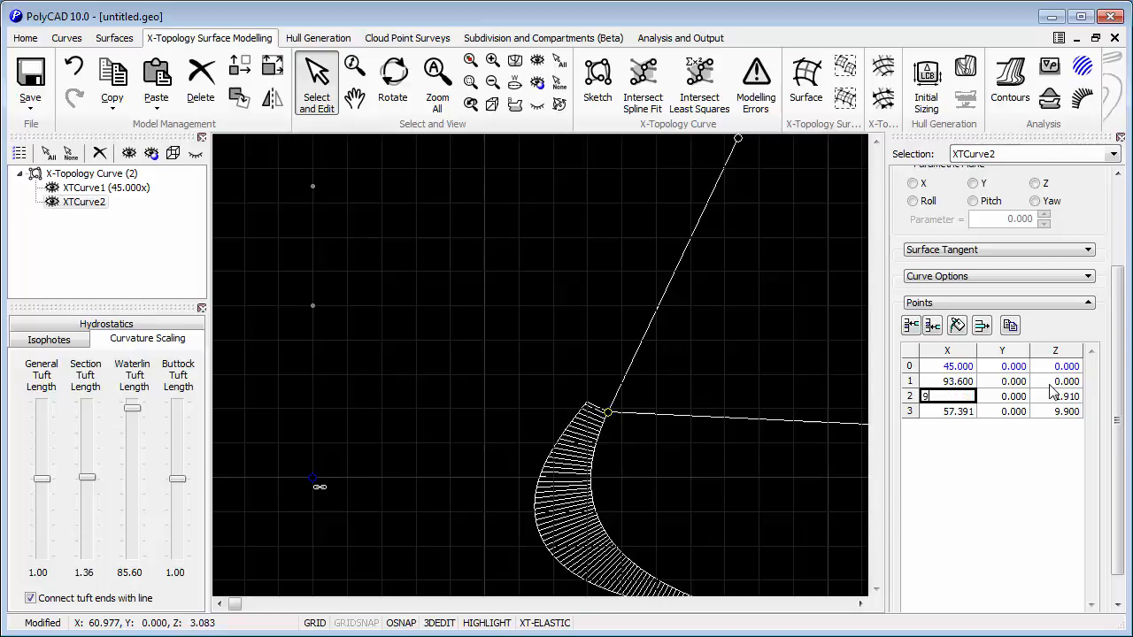
text(96.700)
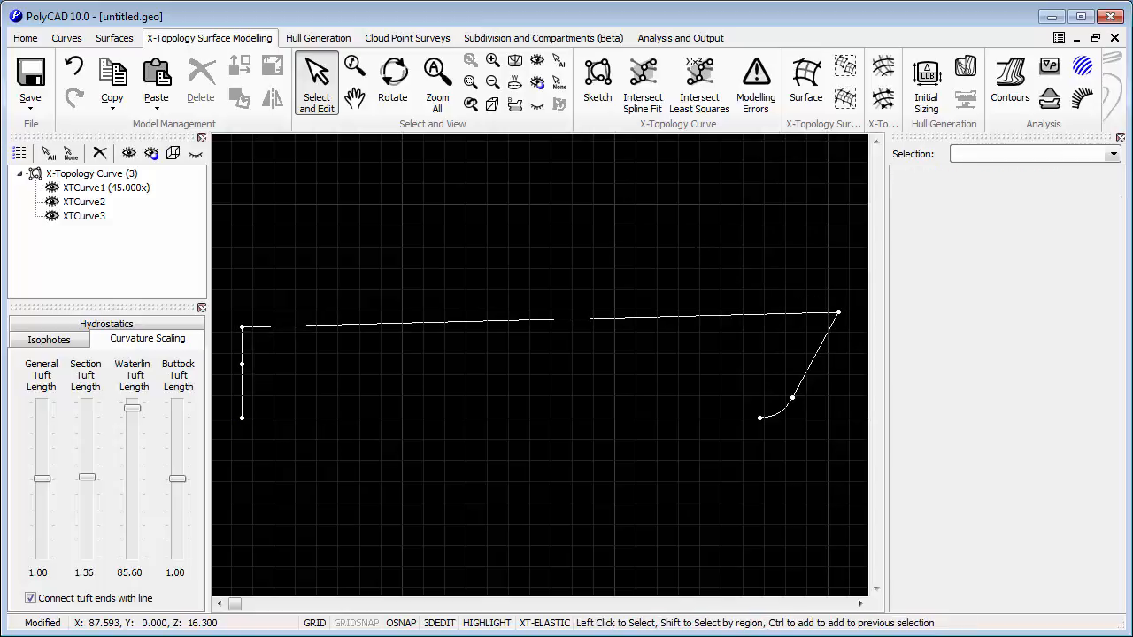
- Force XTCurve1's surface tangents parallel to its plane normal and check it in 3D
click(242, 372)
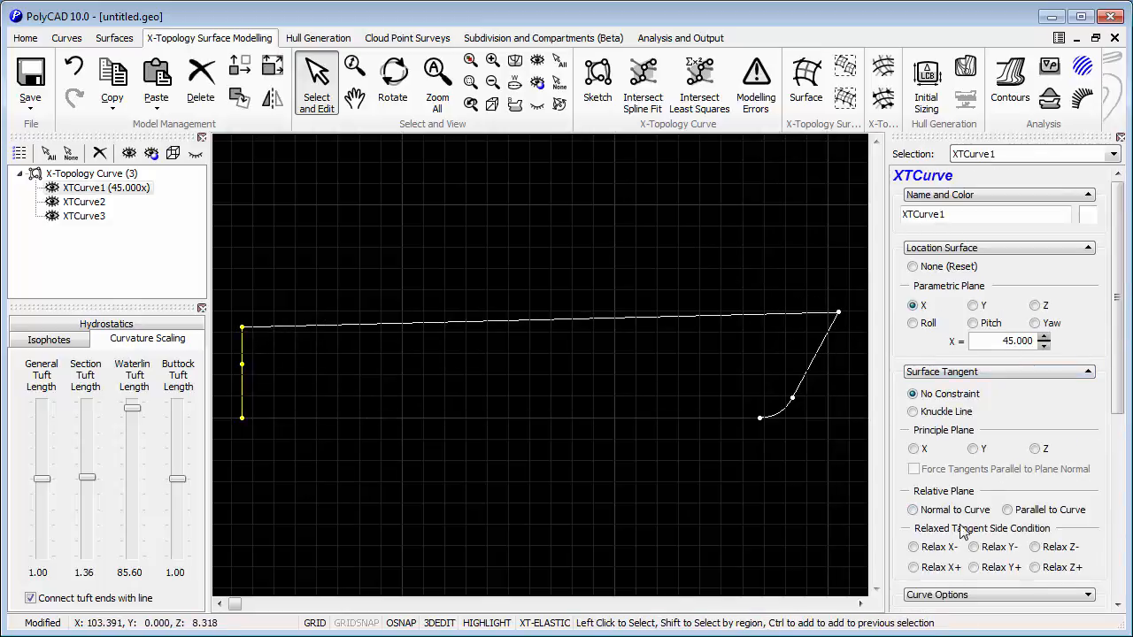
click(913, 469)
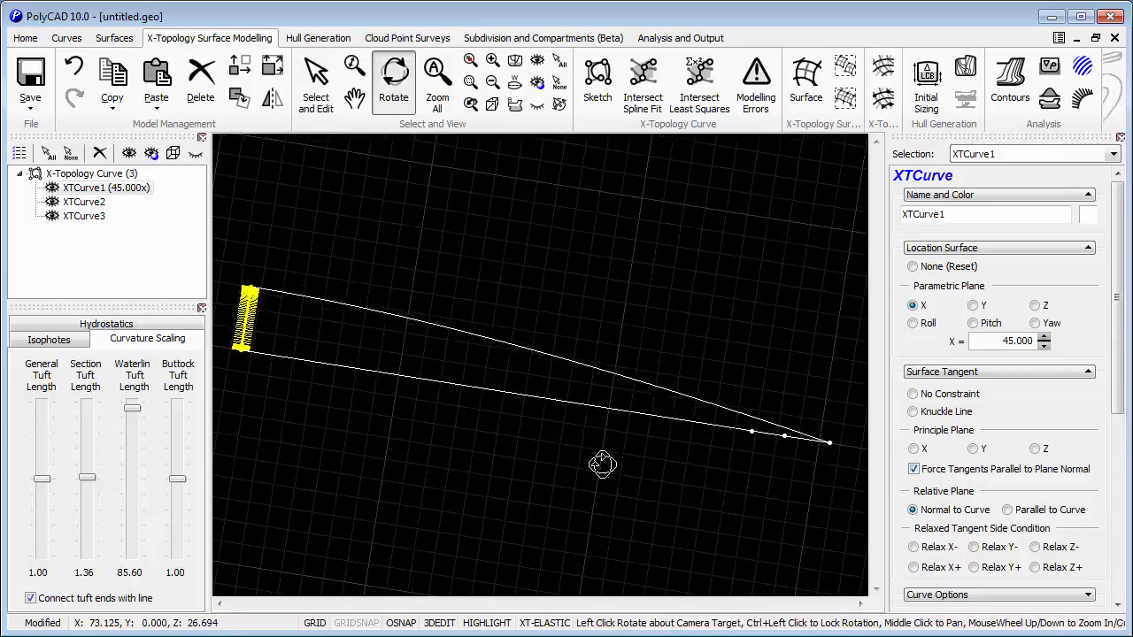
drag(602, 464, 453, 269)
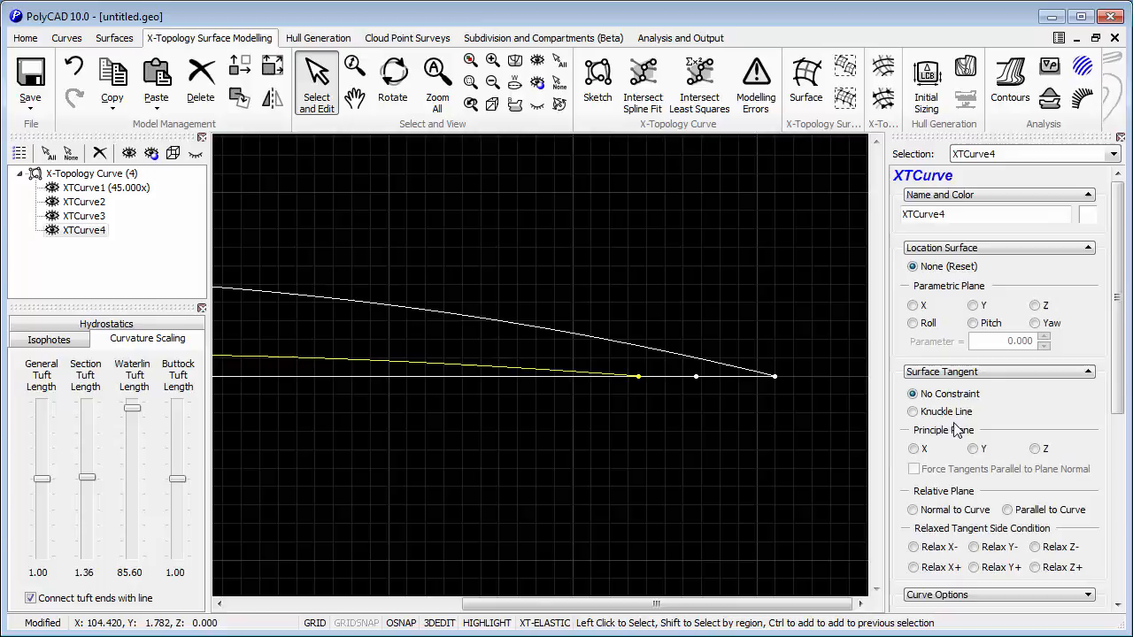
- Set XTCurve4's bottom points from X = 45 to 93.6 at Y = 0.5 and check it in 3D
click(914, 411)
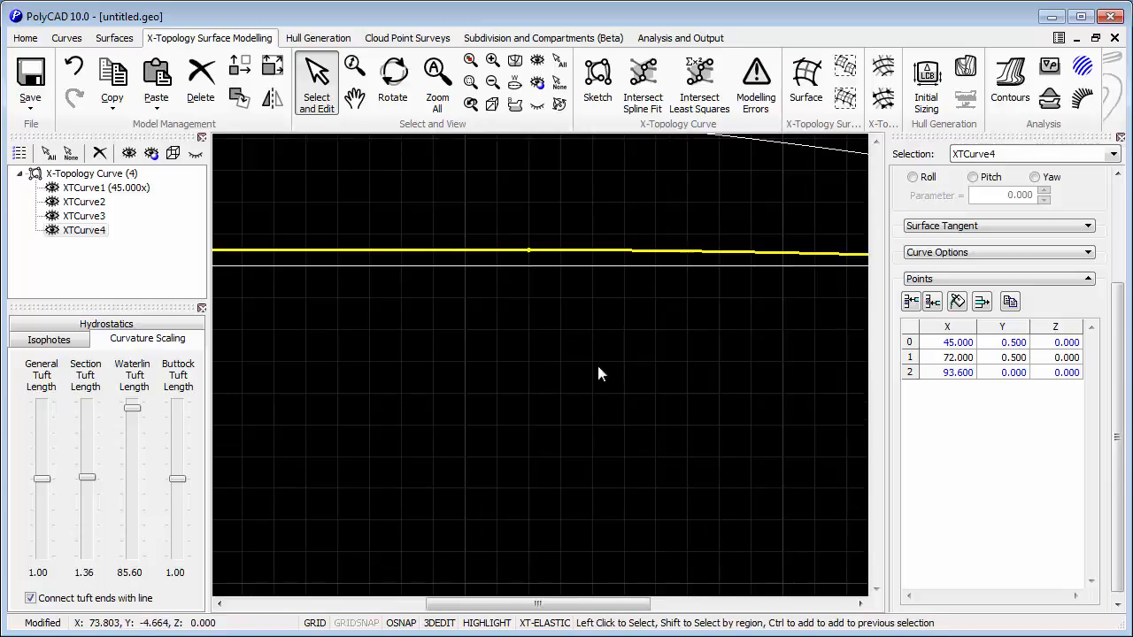
click(393, 79)
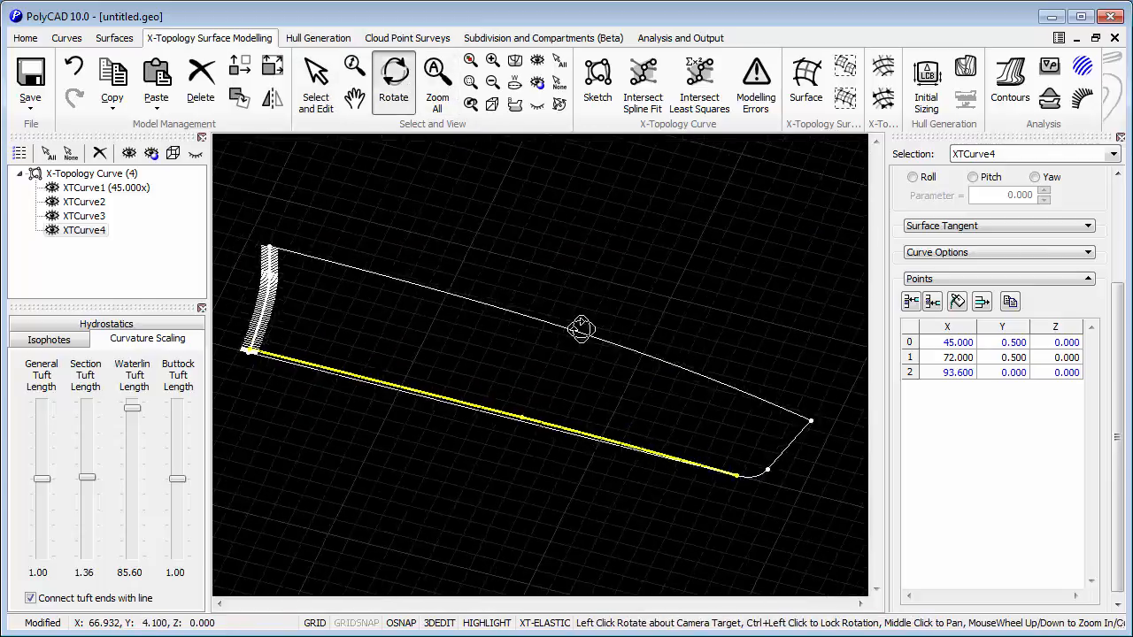
drag(581, 329, 682, 345)
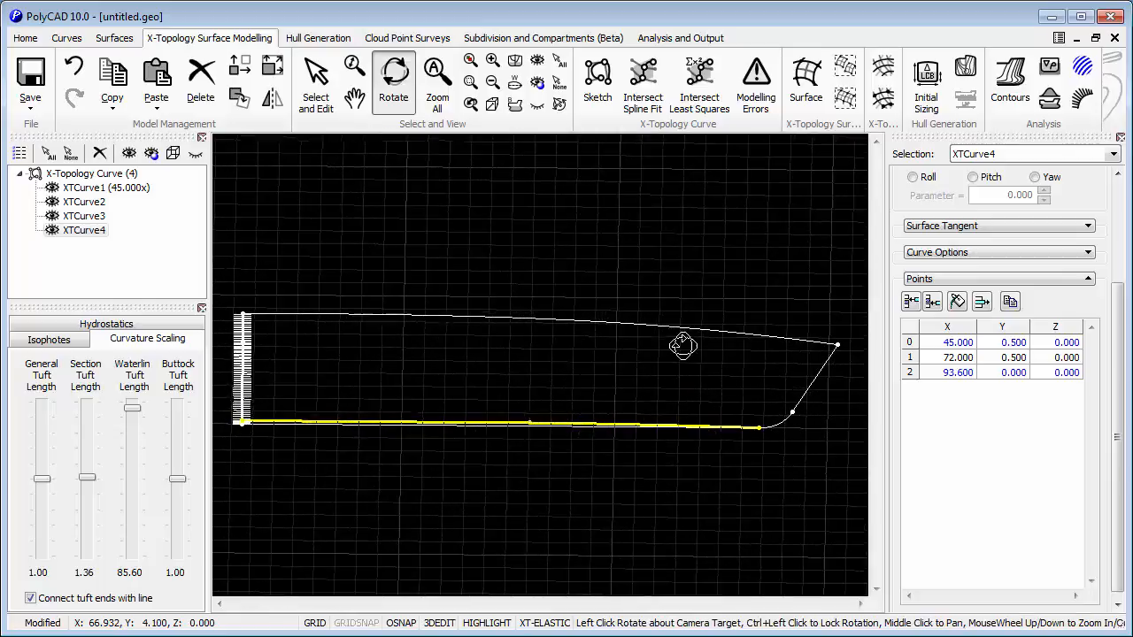
click(315, 80)
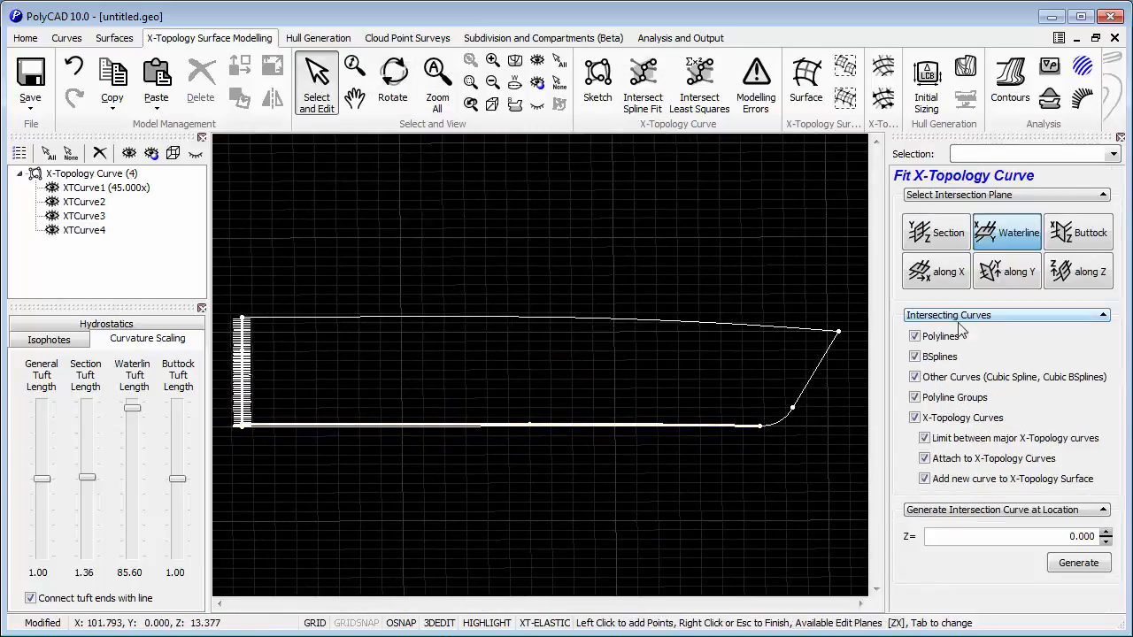
- Generate waterline fit curves XTCurveFit1–4 at Z = 1, 3, 5 and 7
click(935, 231)
text(1)
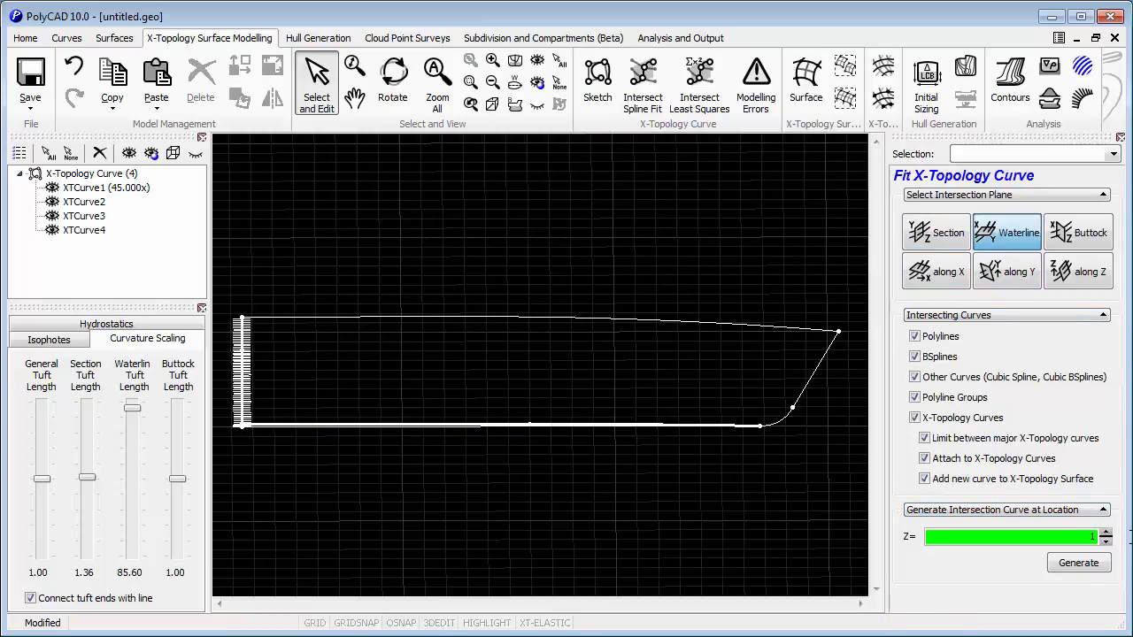
click(1079, 563)
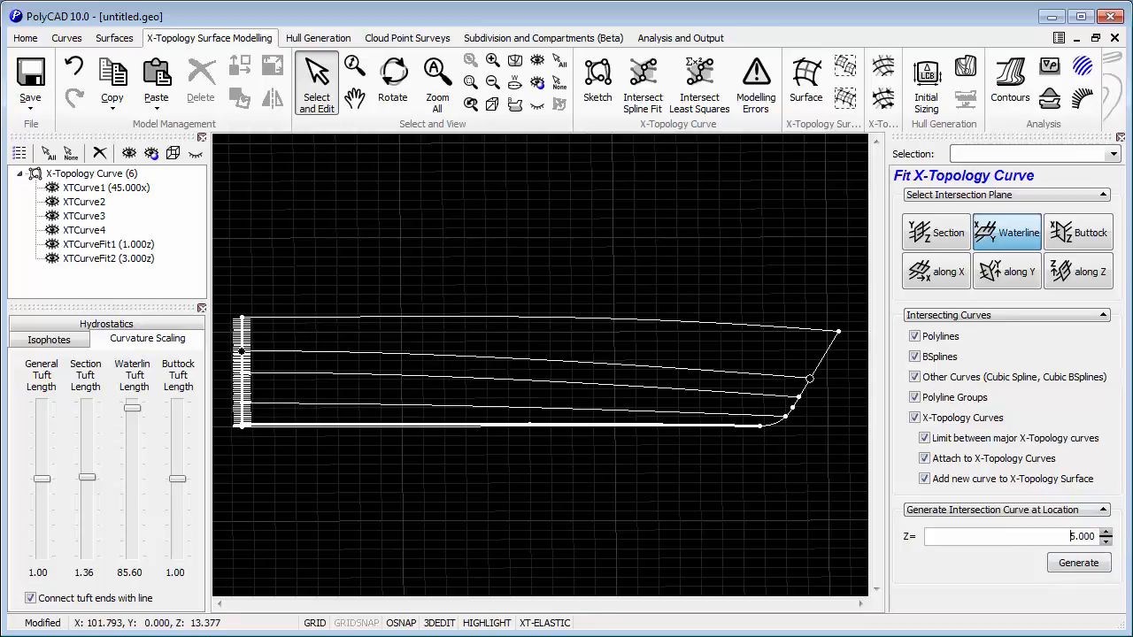
click(1078, 563)
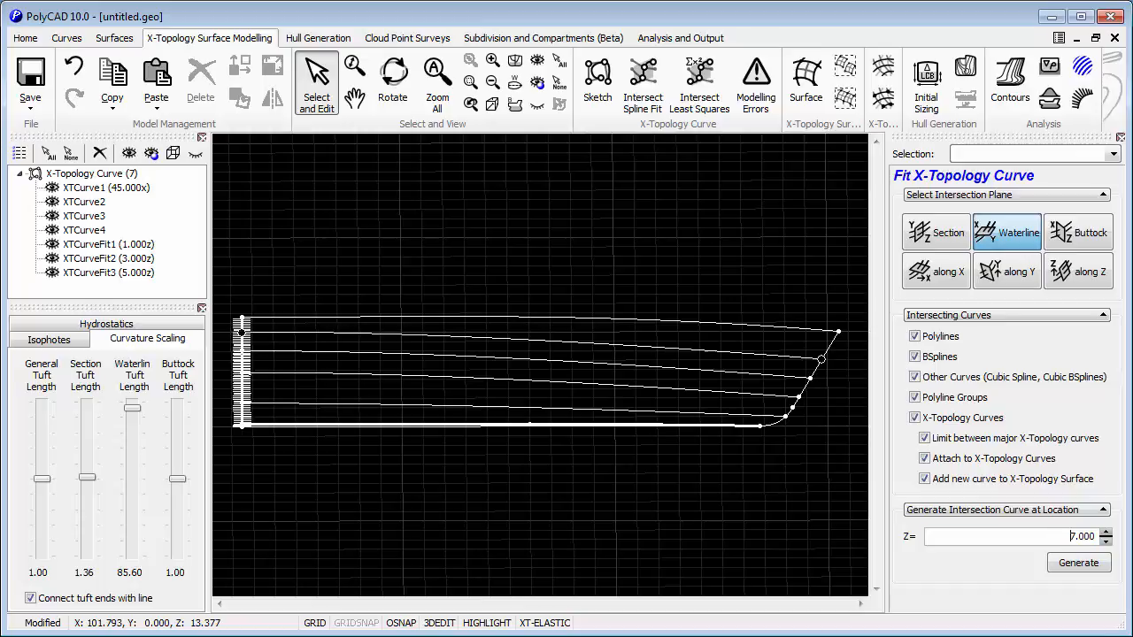
click(1079, 563)
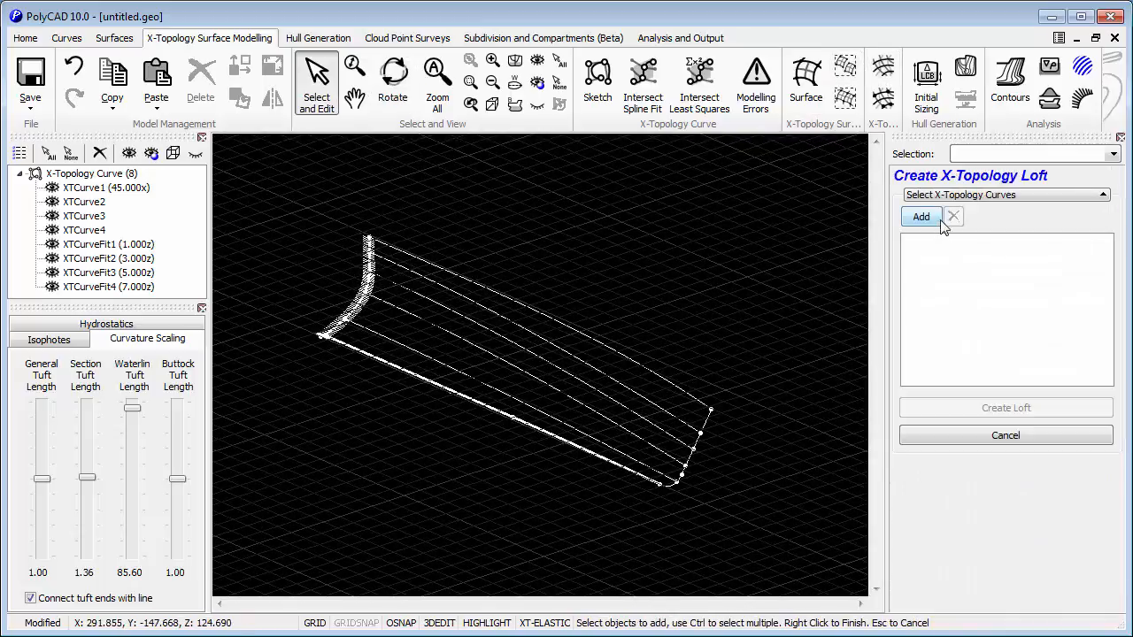
- Loft XTLofting1 from all eight curves with section intersections from X = 50 to 95 step 5
click(921, 216)
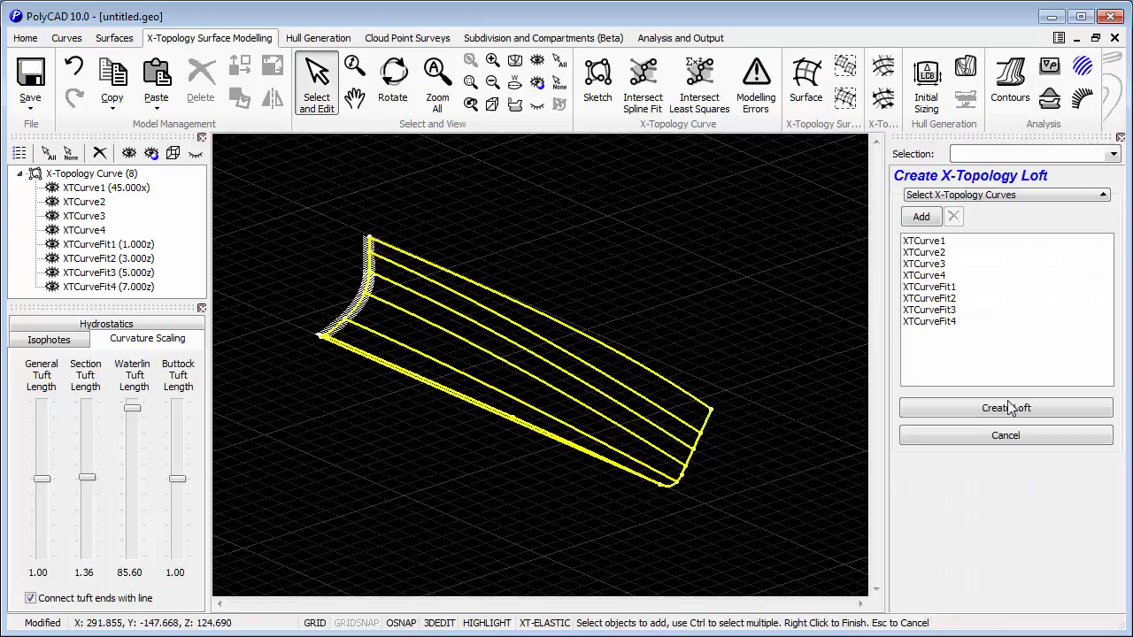
click(1006, 407)
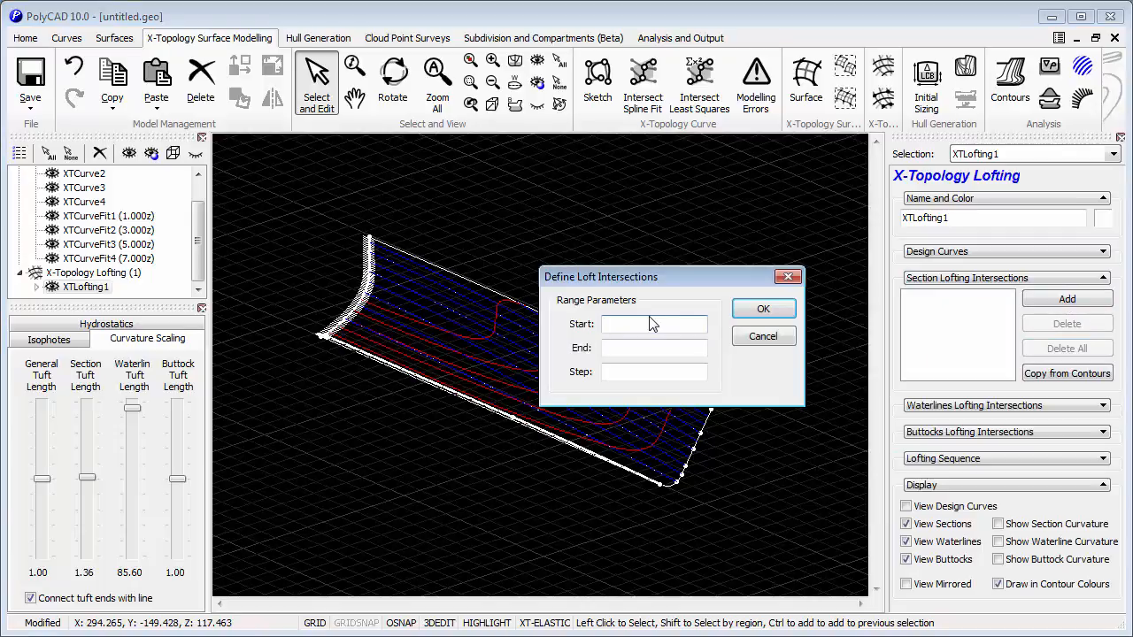
text(50)
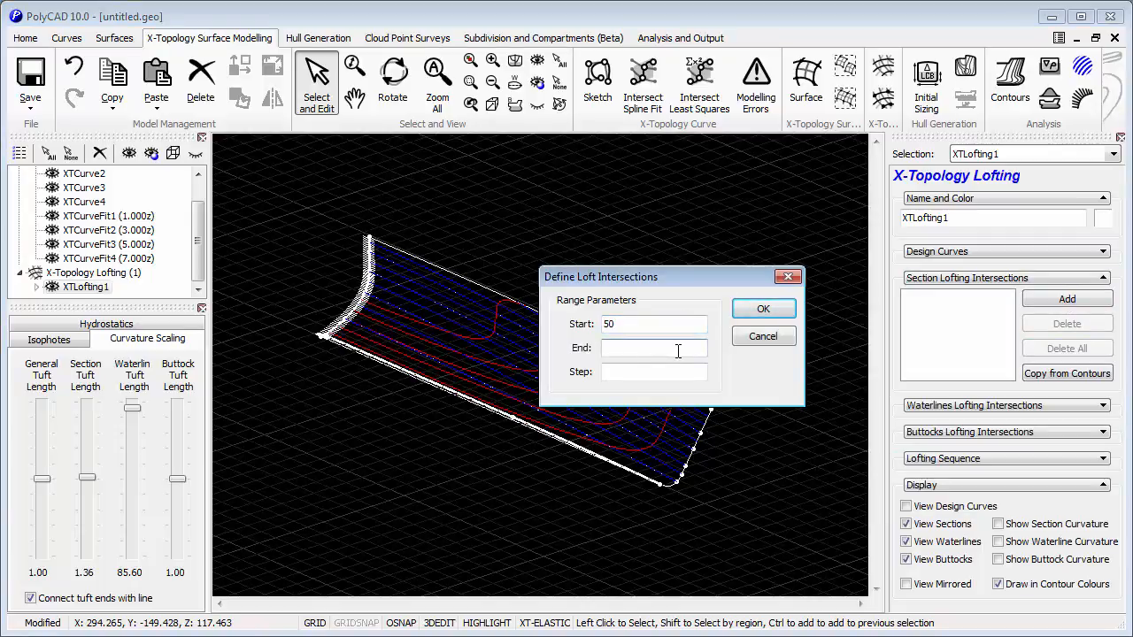
text(95)
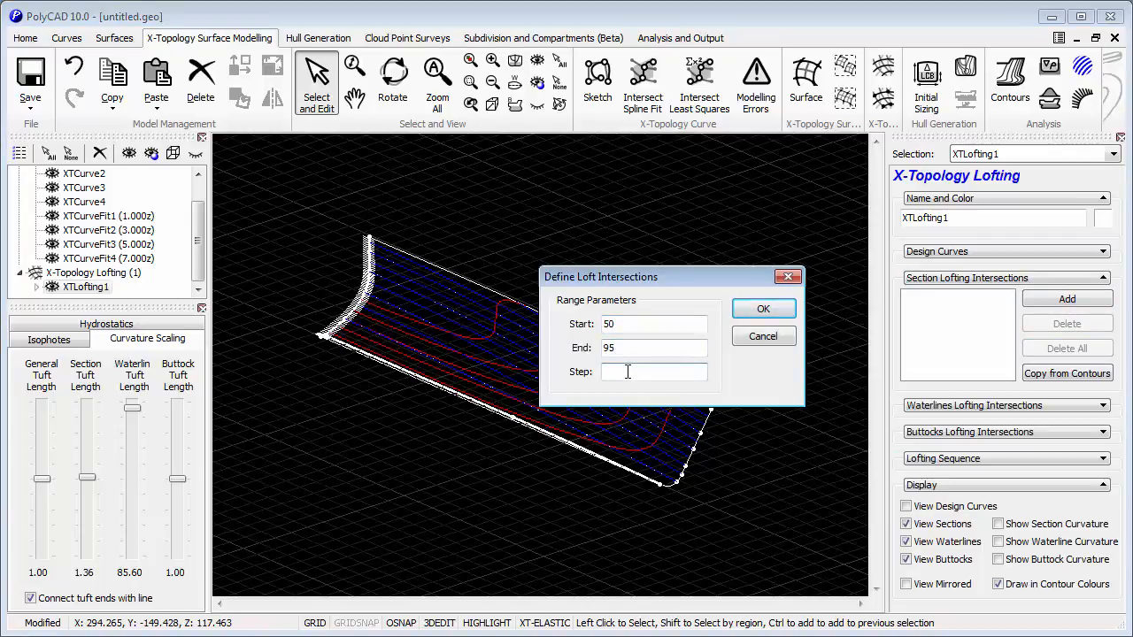
click(763, 308)
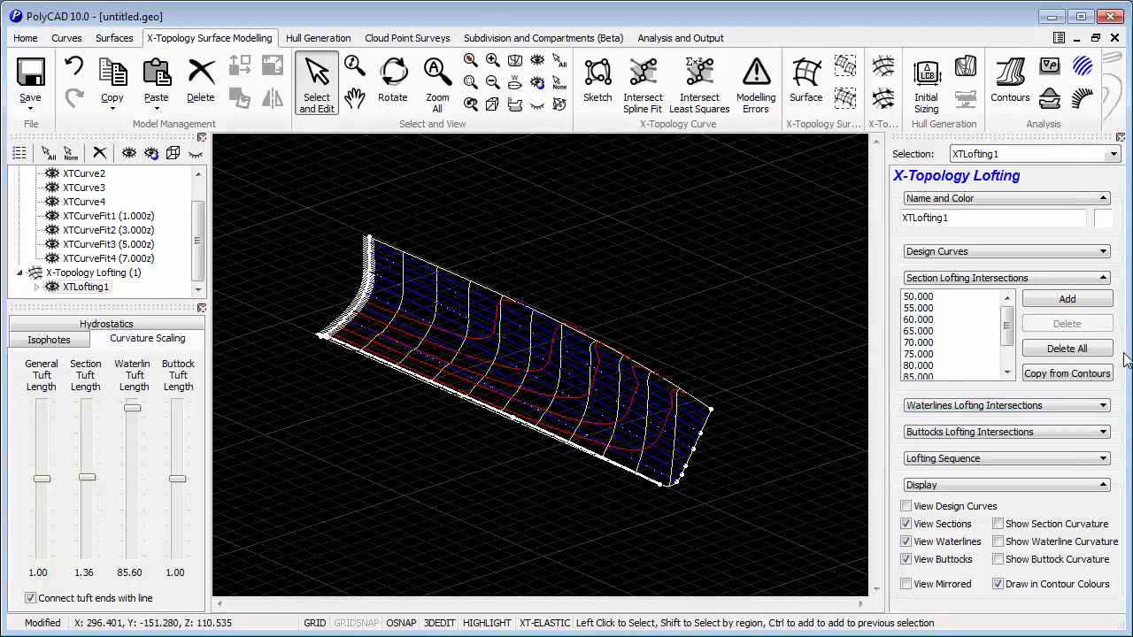
- Set the lofting sequence's second stage to Waterlines
click(1006, 403)
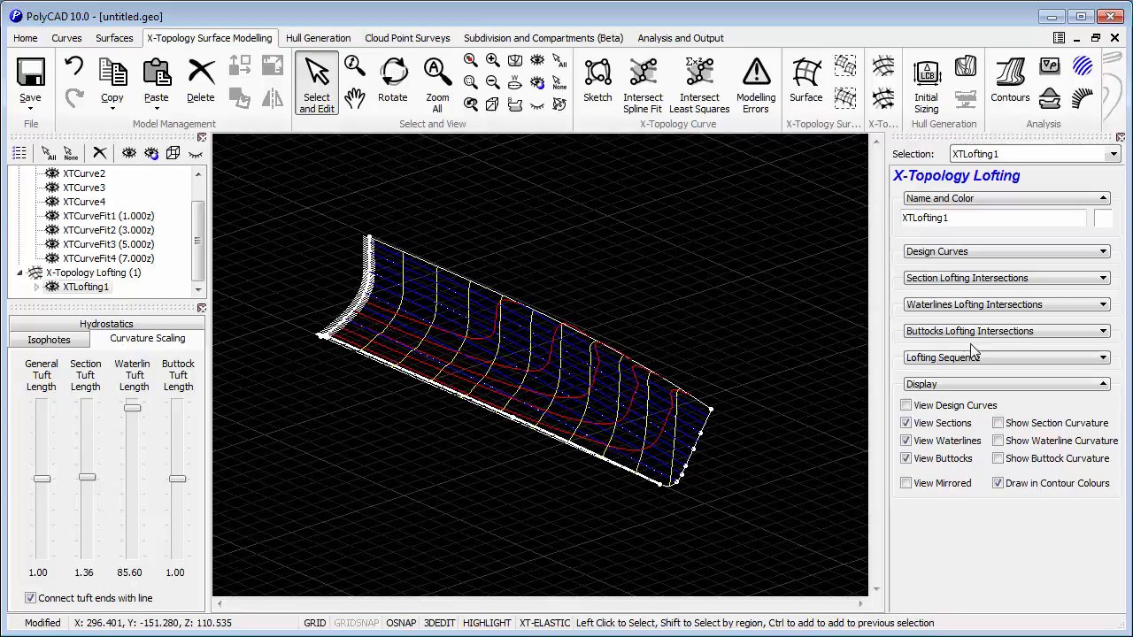
click(1005, 357)
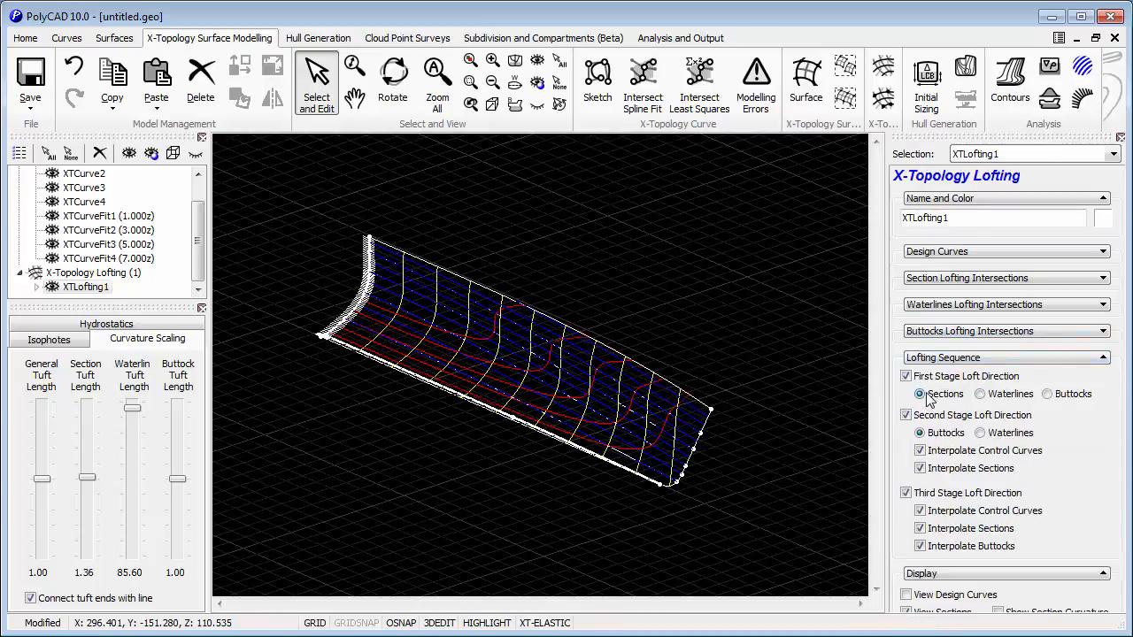
click(981, 432)
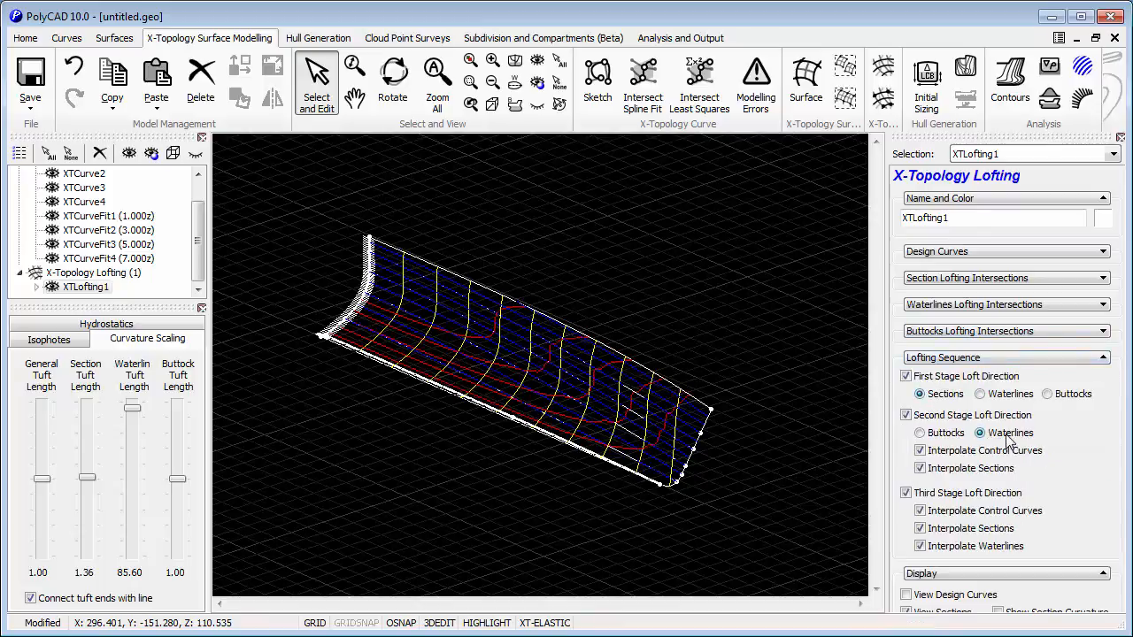
- Lower the Waterline Tuft Length and bring up XTCurveFit4's points at Z = 7
click(906, 492)
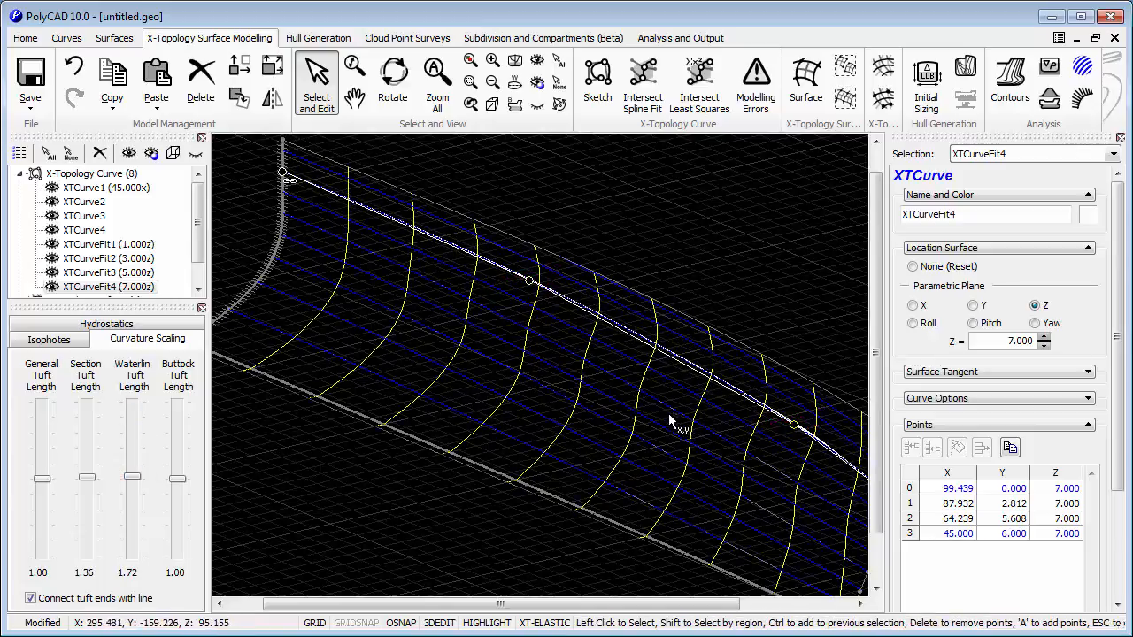
- Add a control point to XTCurveFit3 at Z = 5 and drag it in plan to fair the waterline
click(85, 273)
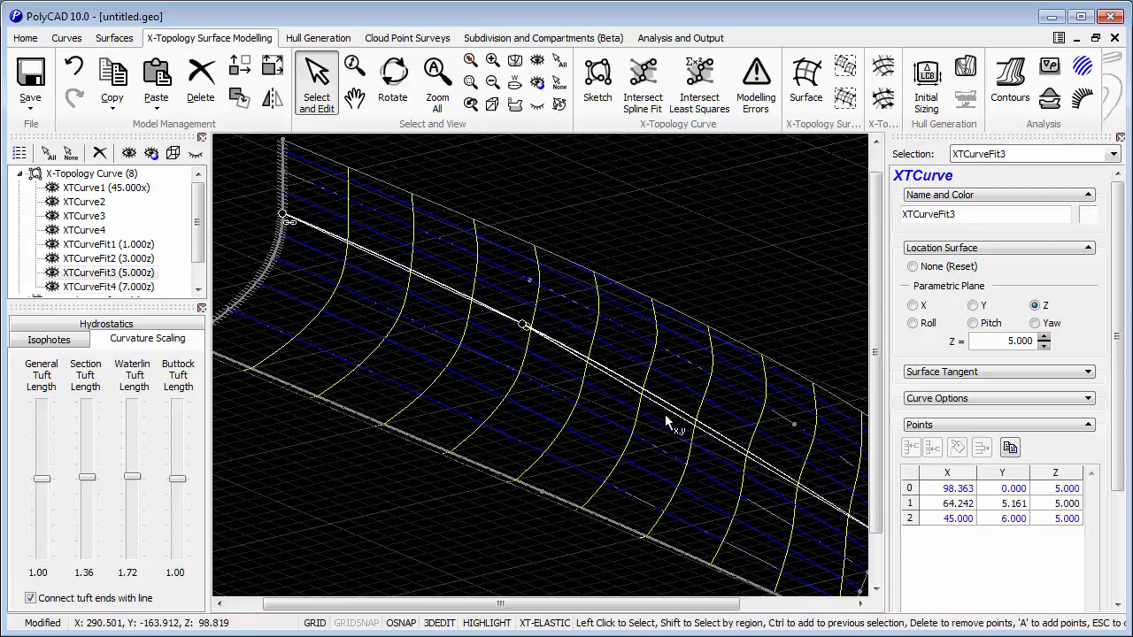
click(786, 476)
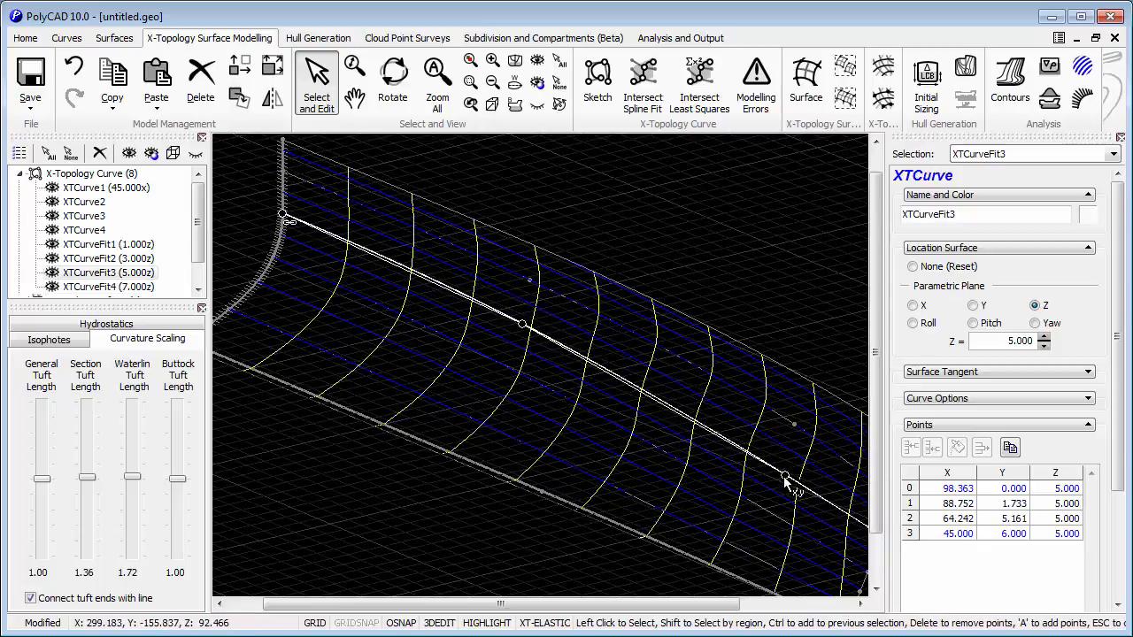
click(108, 259)
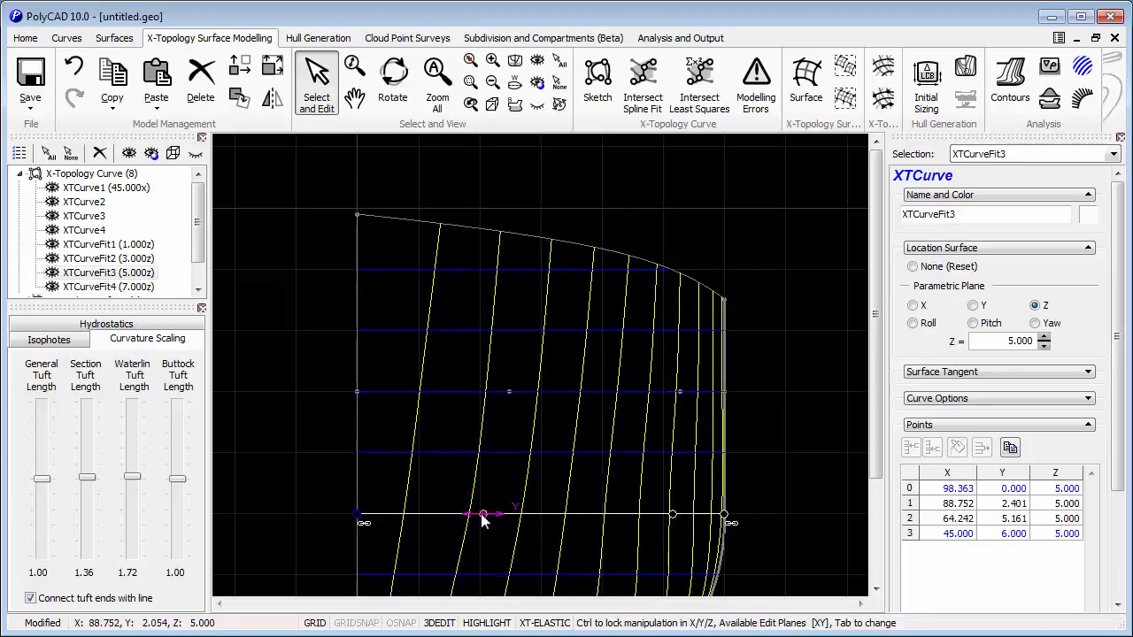
drag(482, 513, 676, 513)
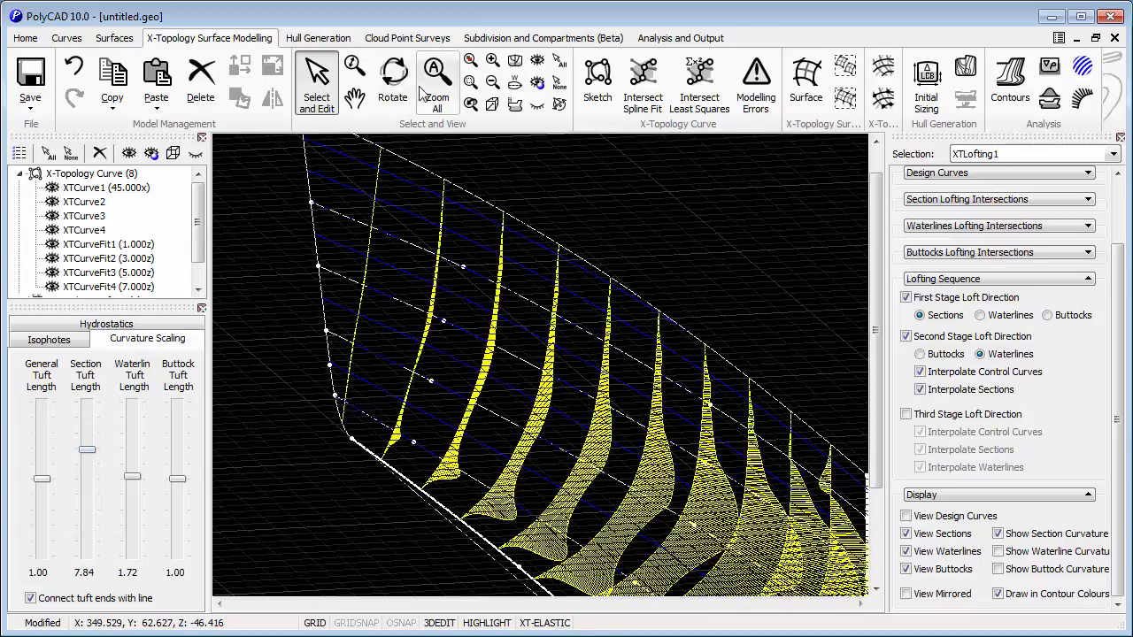
- Add and drag points on XTCurveFit1, Fit2 and Fit3 to fair the section curvature tufts
click(393, 79)
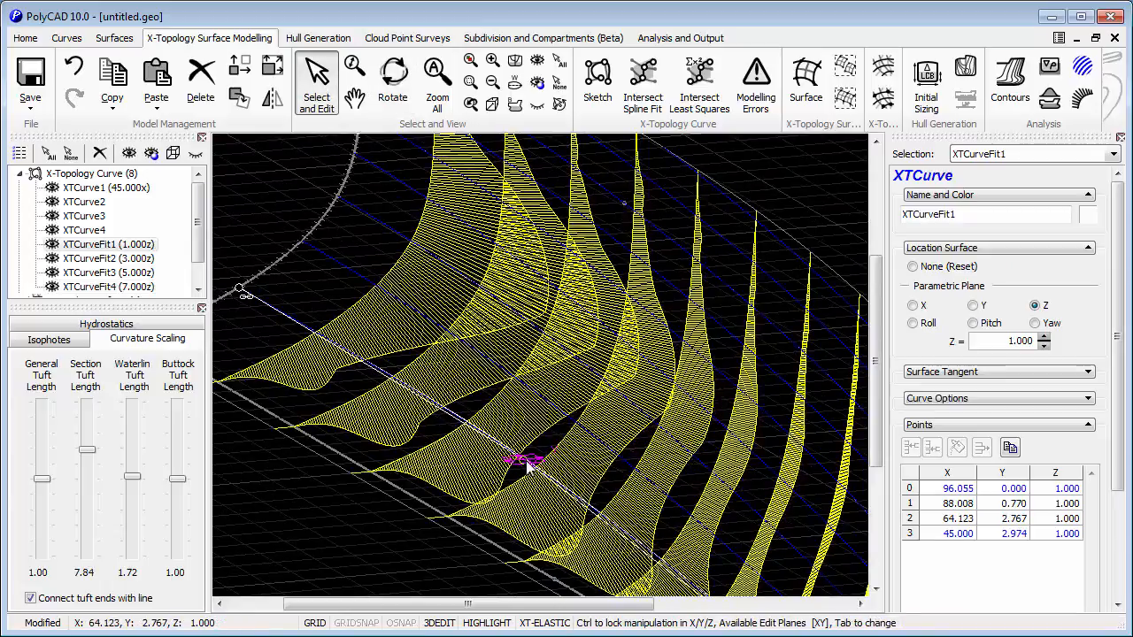
click(108, 259)
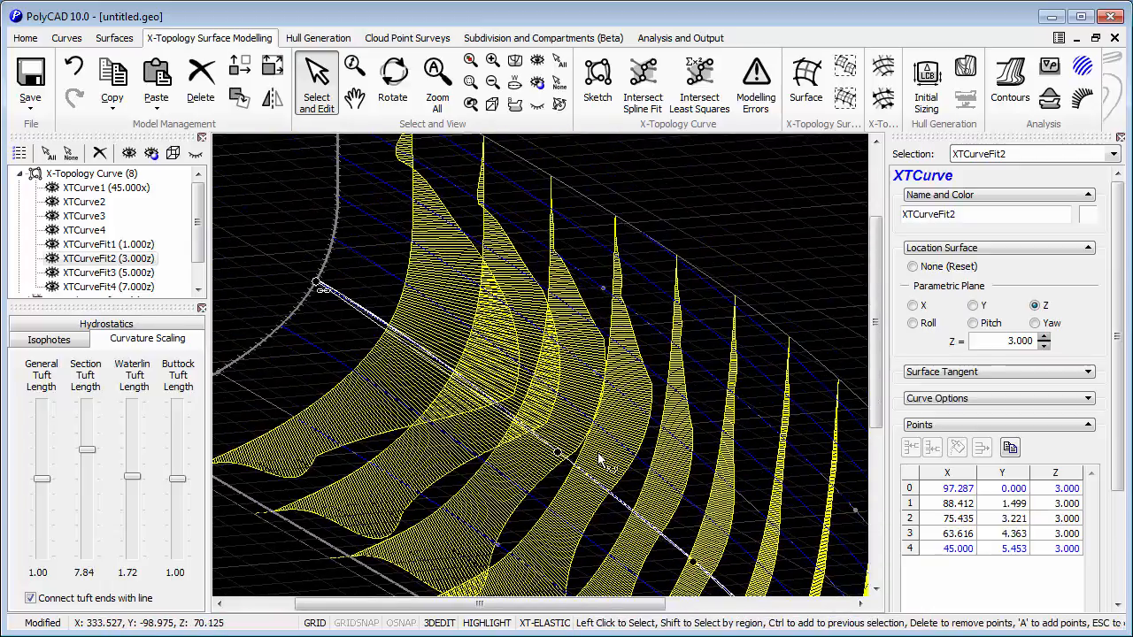
click(464, 192)
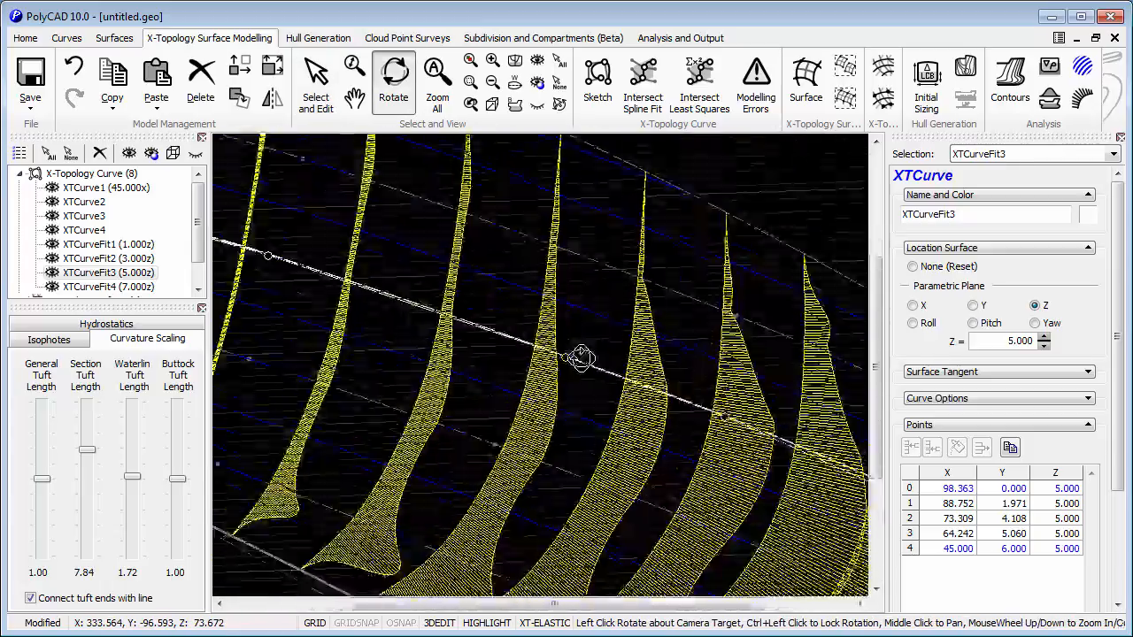
drag(584, 357, 659, 371)
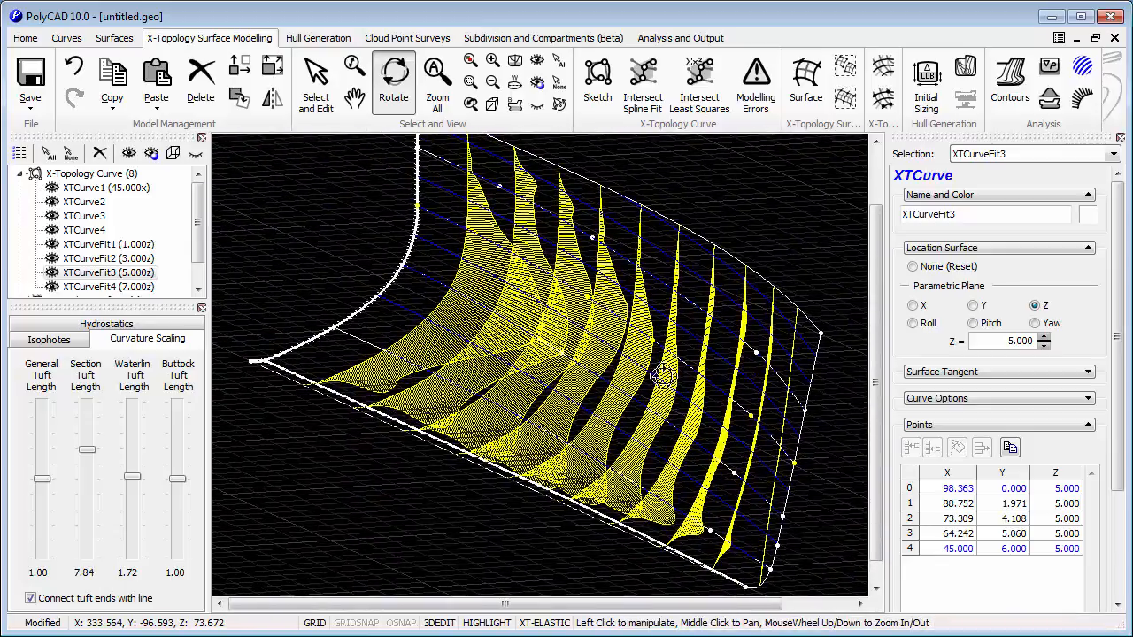
mouse_move(316, 74)
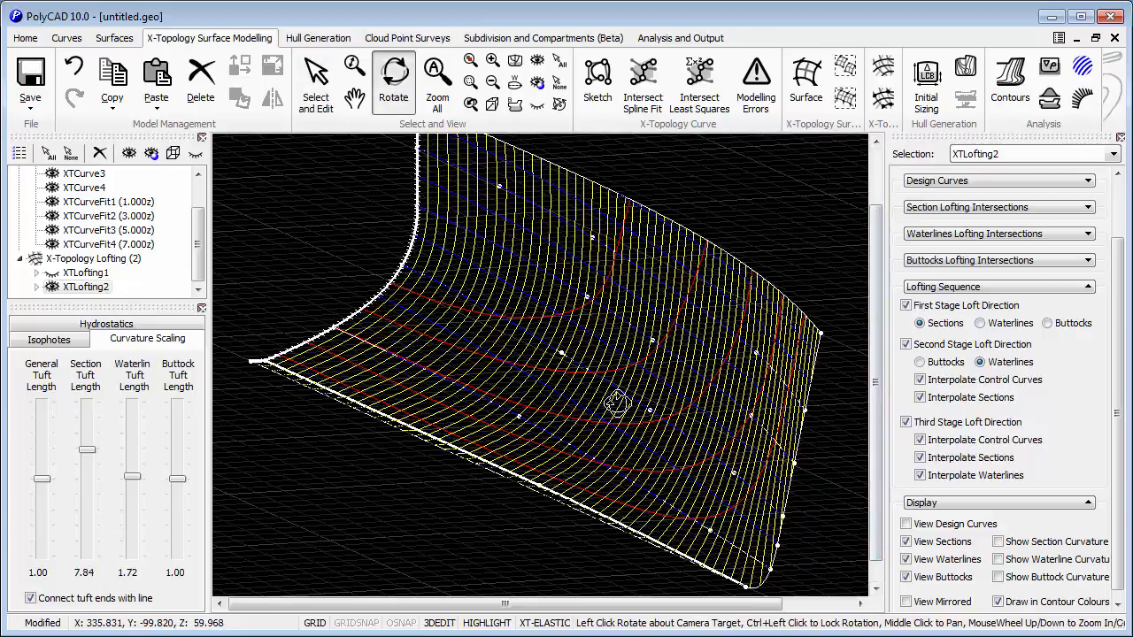
- Orbit XTLofting2 through side and section views, then the bare curve network to perspective
drag(620, 404, 700, 404)
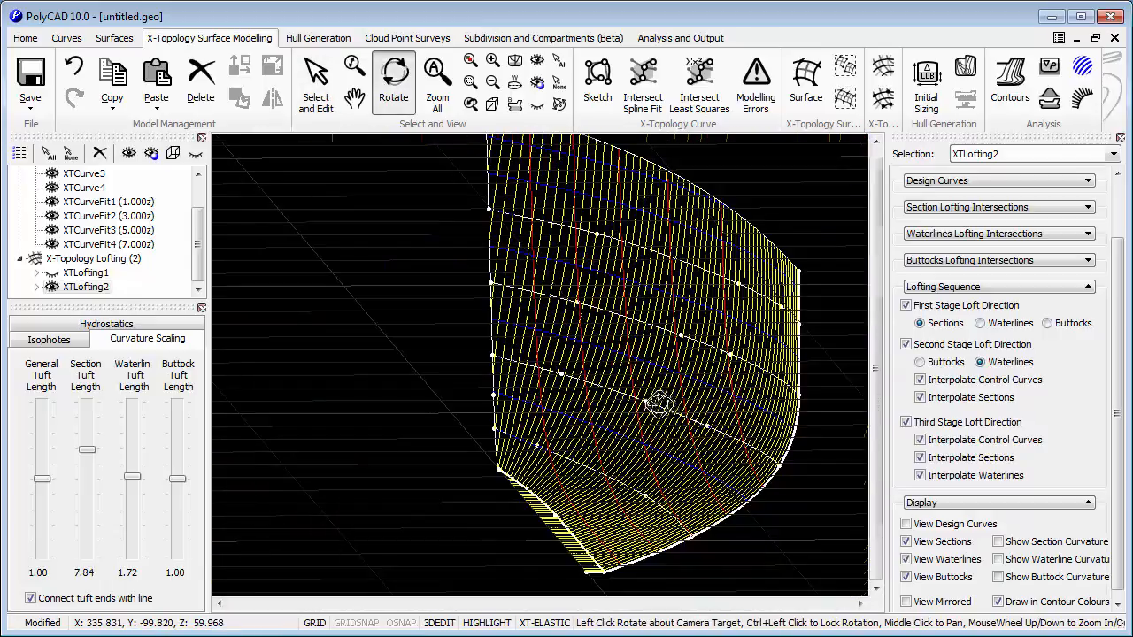
drag(659, 405, 687, 441)
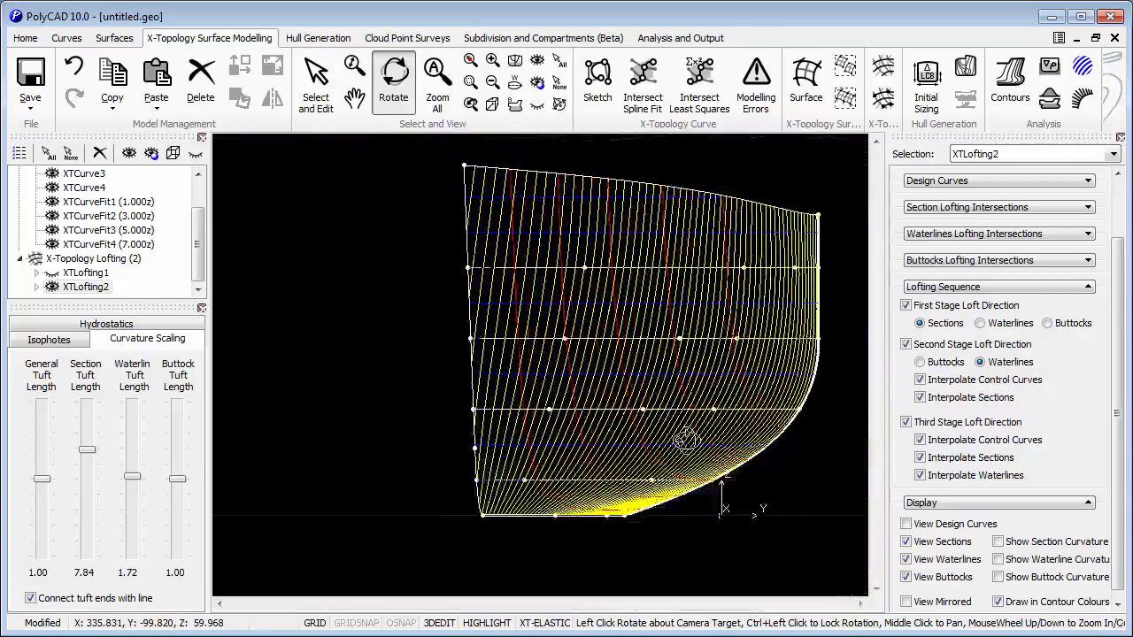
drag(687, 440, 653, 441)
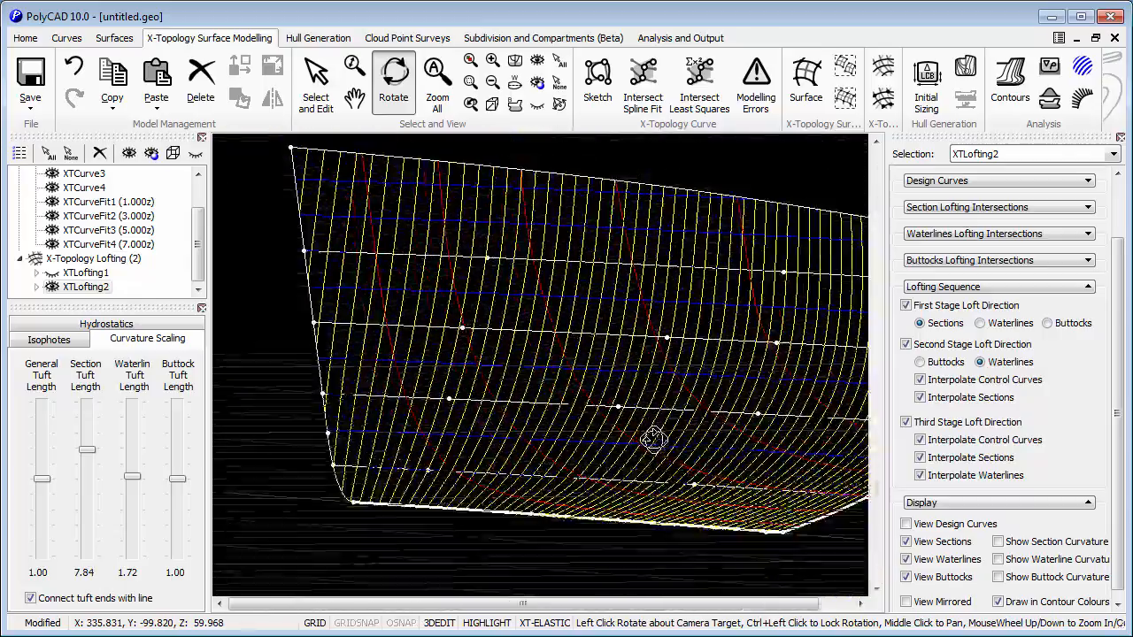
drag(655, 440, 269, 340)
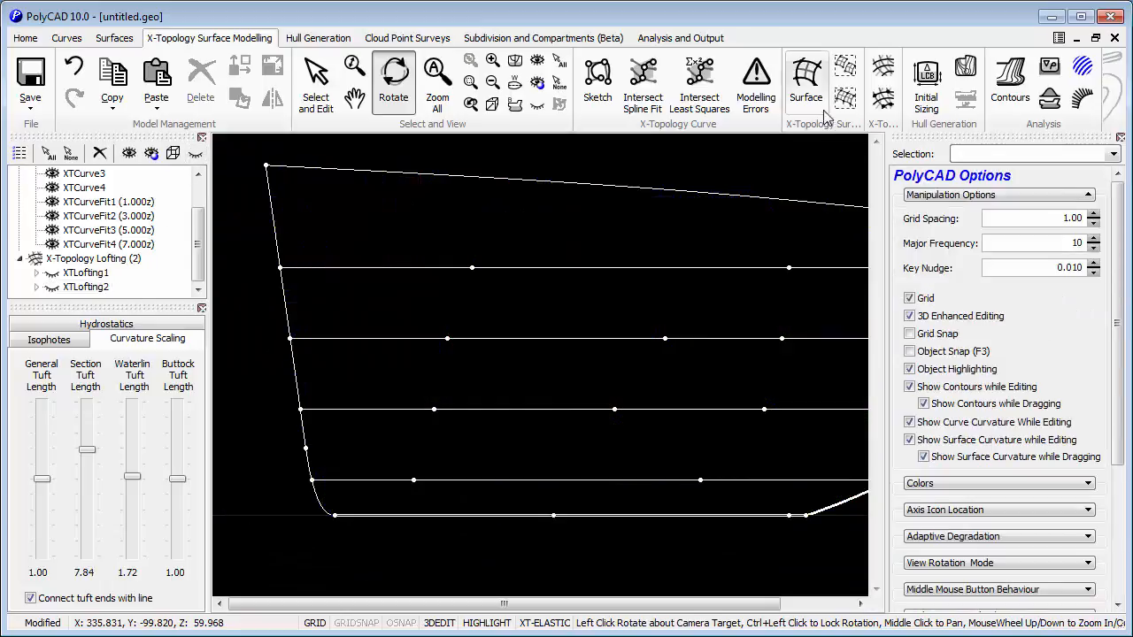
drag(540, 363, 602, 358)
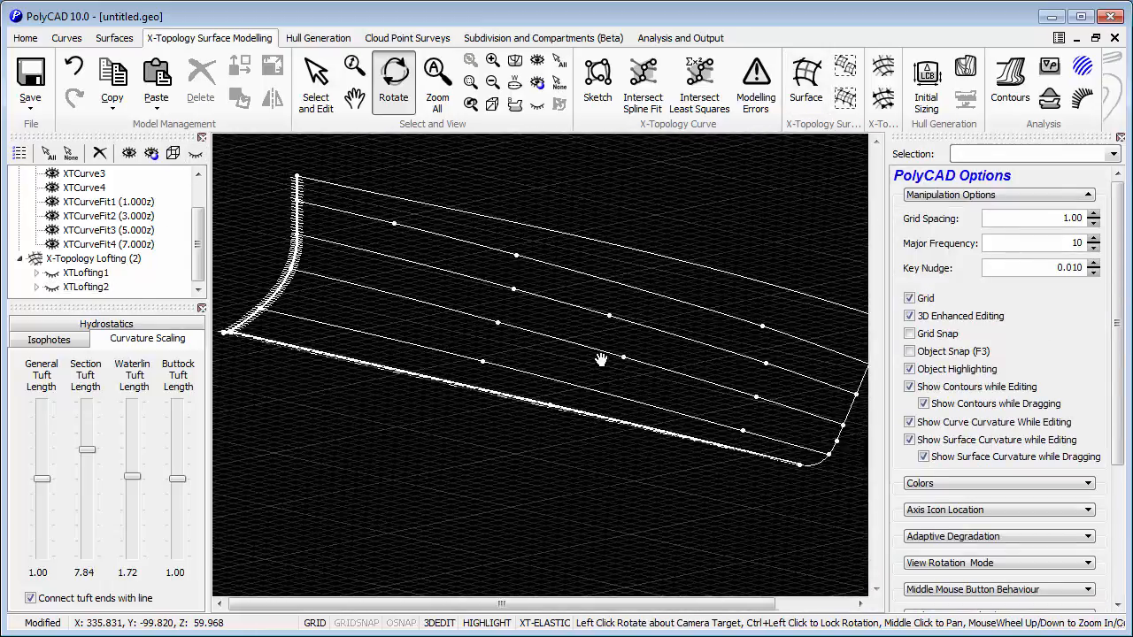
drag(600, 361, 653, 386)
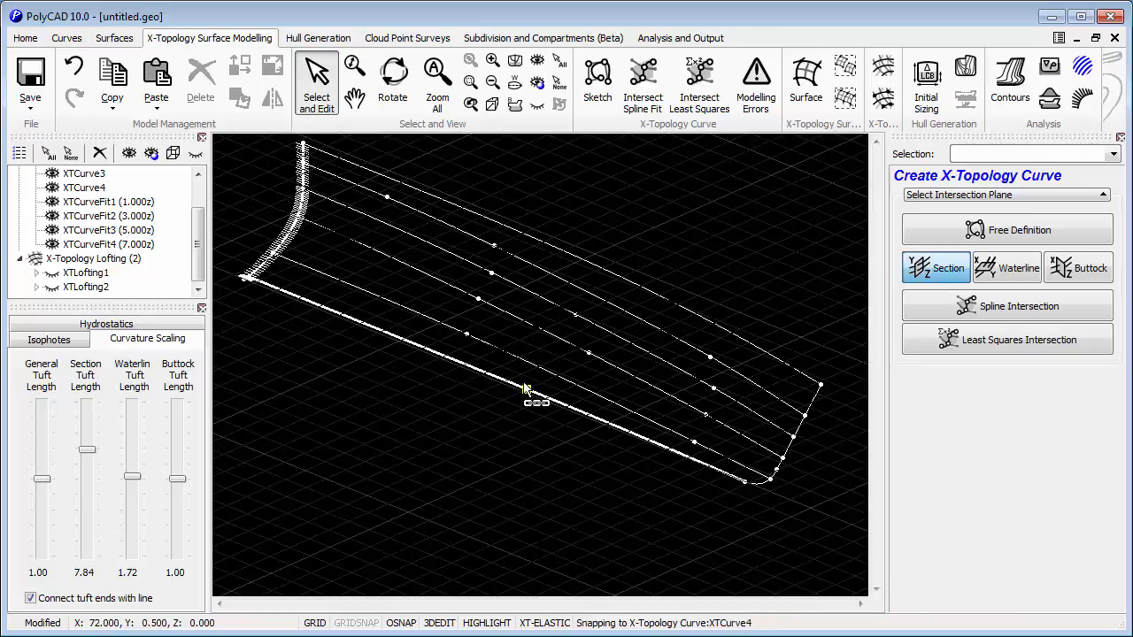
- Fit five section curves XTCurveFit5–9 at stations from X≈53 to 93.6 along the hull
click(1006, 230)
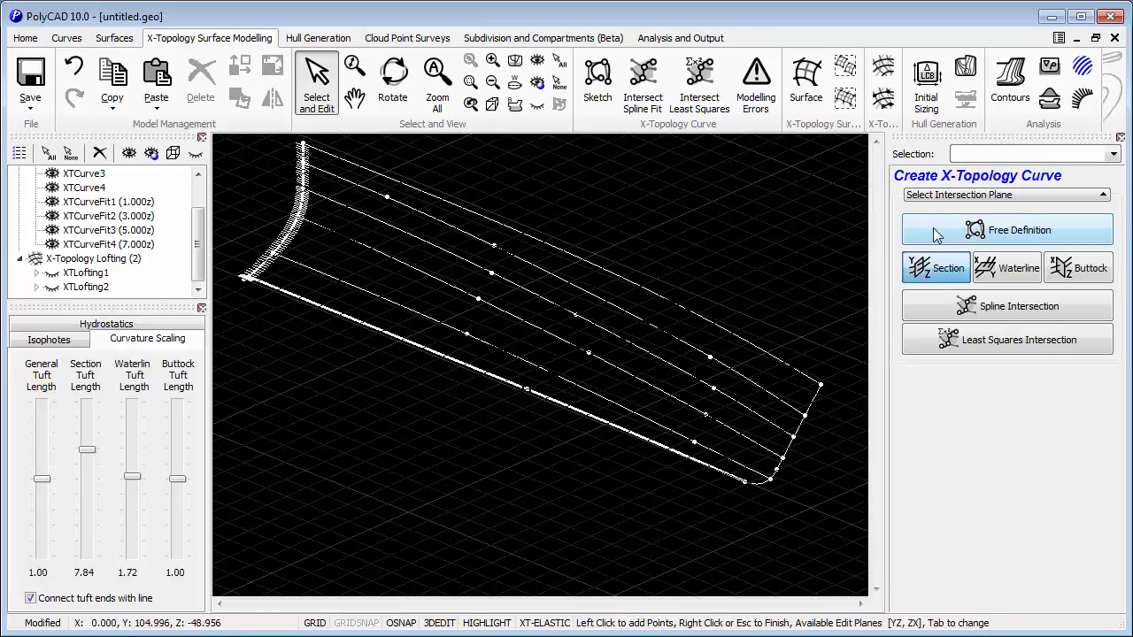
mouse_move(658, 133)
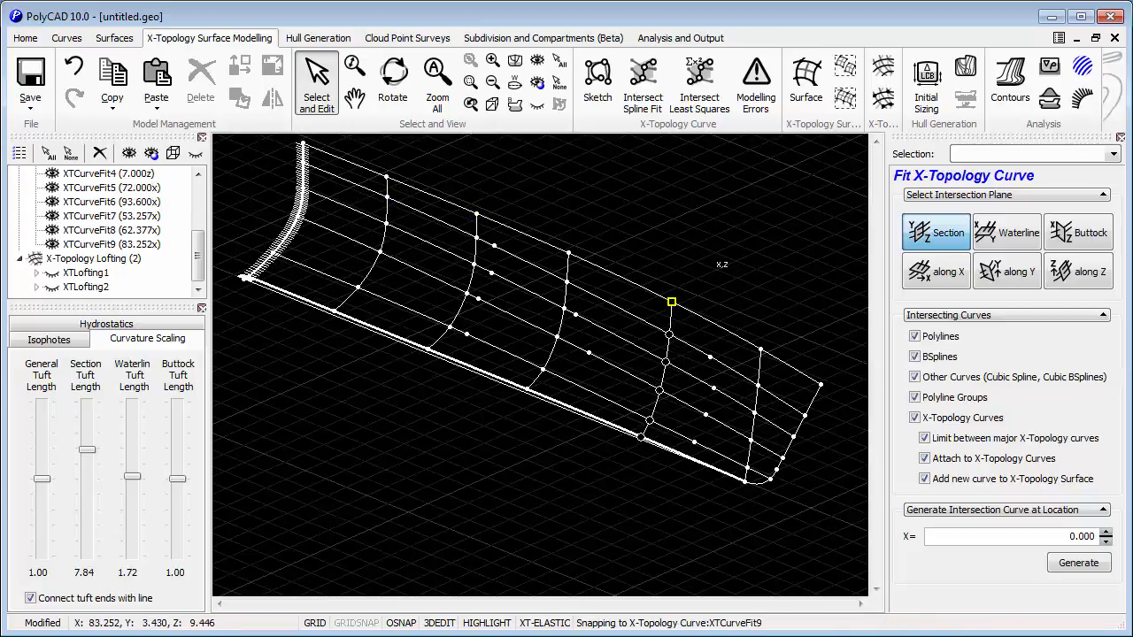
right_click(663, 148)
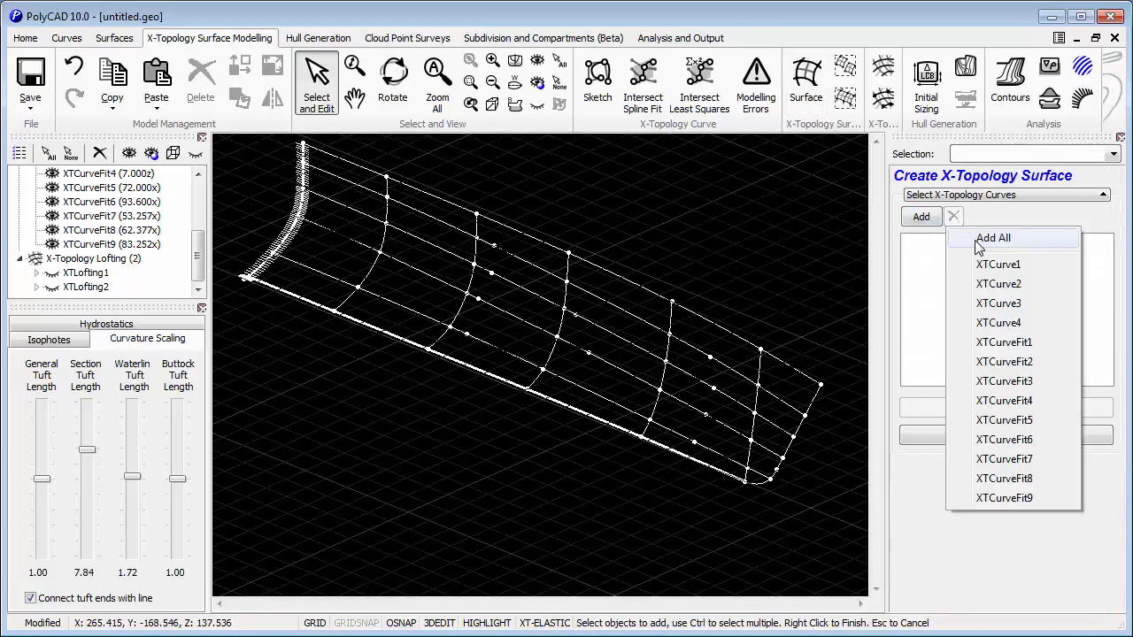
- Create XTSurface1 from all curves and turn on its contour lines in green
click(991, 237)
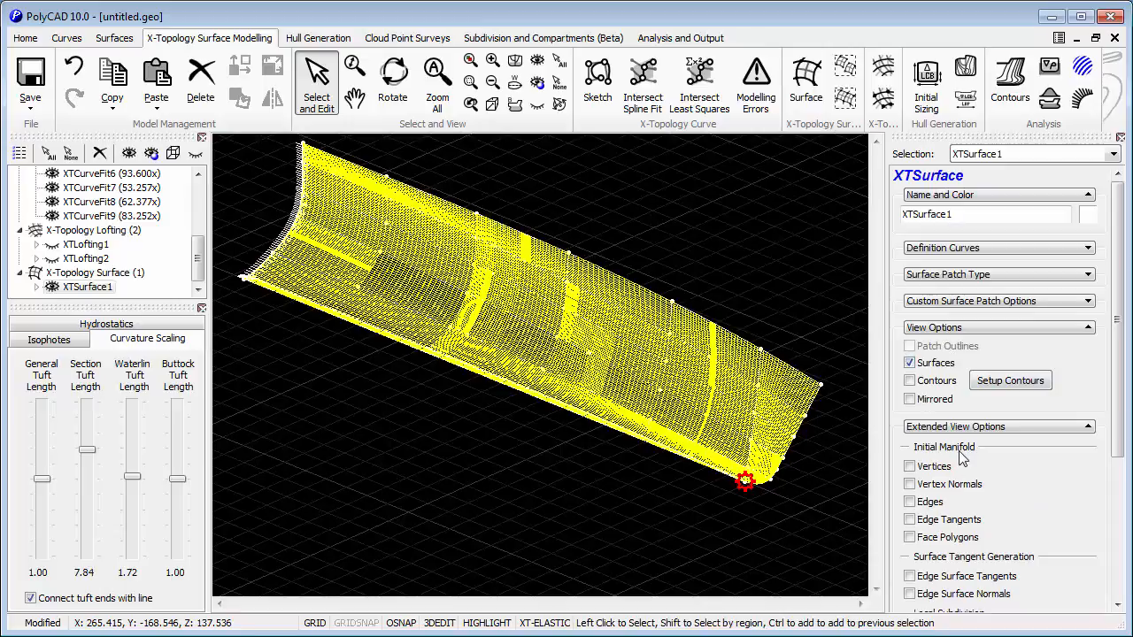
click(910, 380)
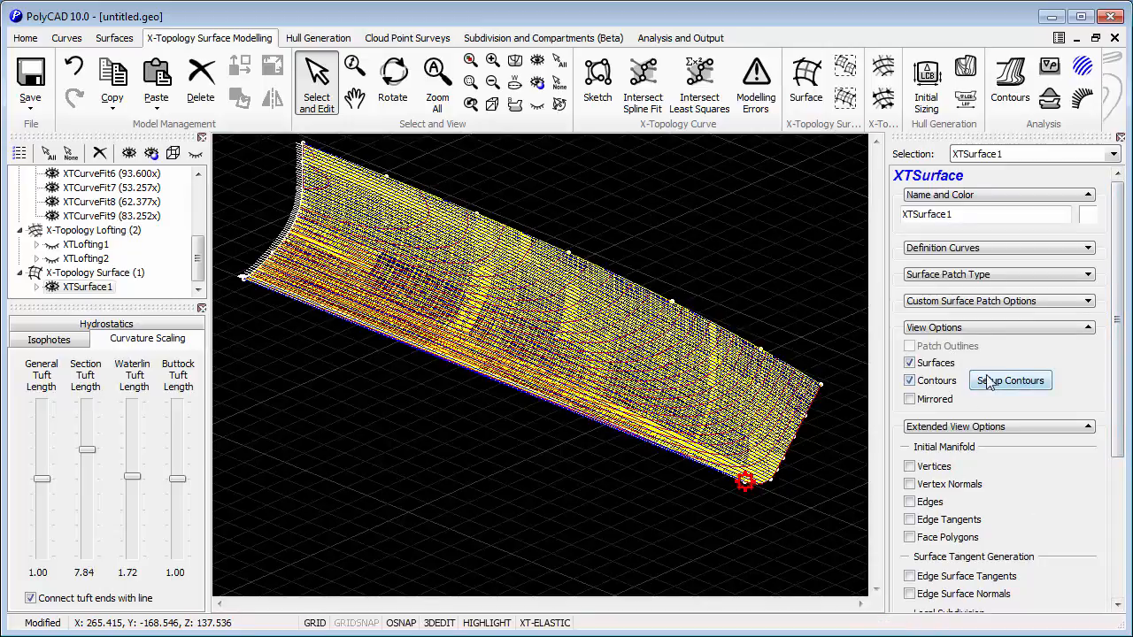
click(911, 363)
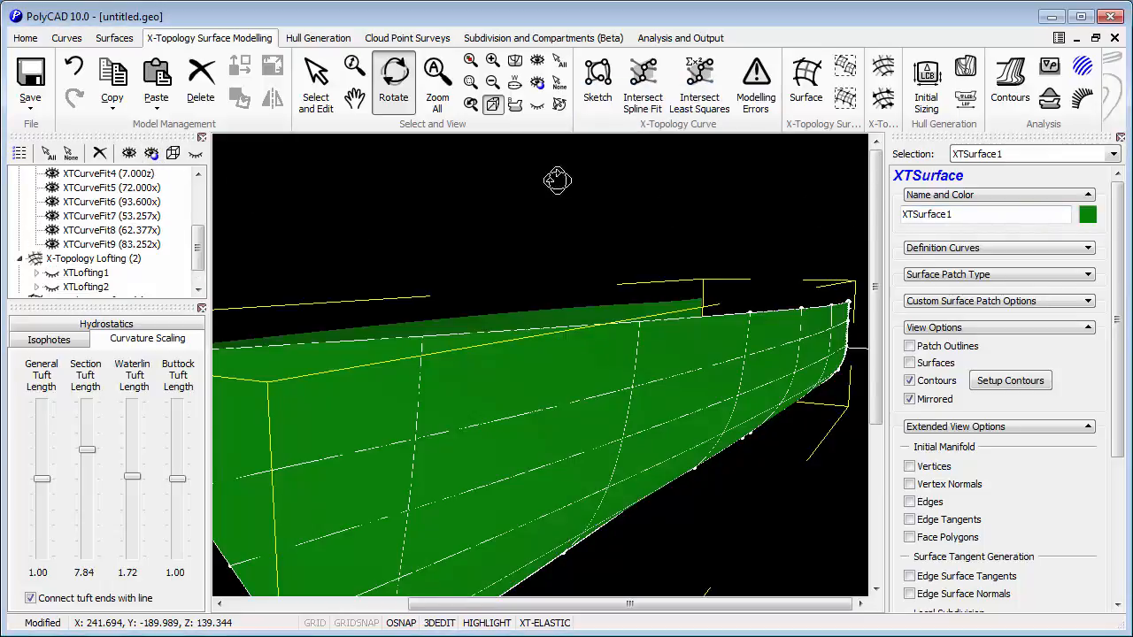
- Orbit and zoom around the mirrored green hull to check its shading from several angles
drag(557, 181, 804, 273)
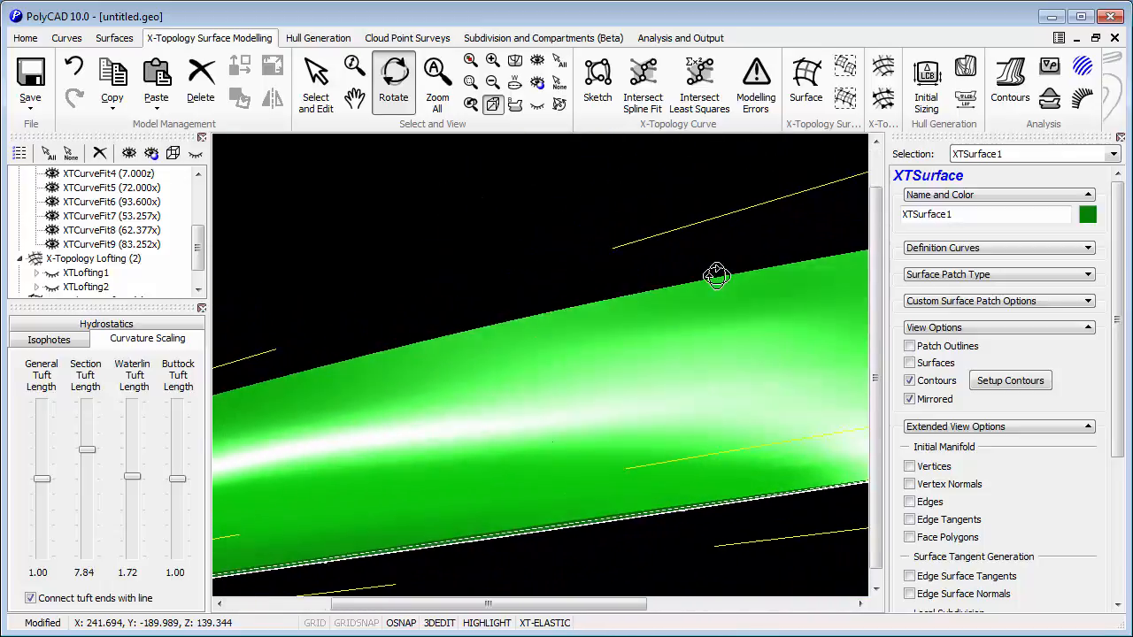
drag(717, 276, 662, 211)
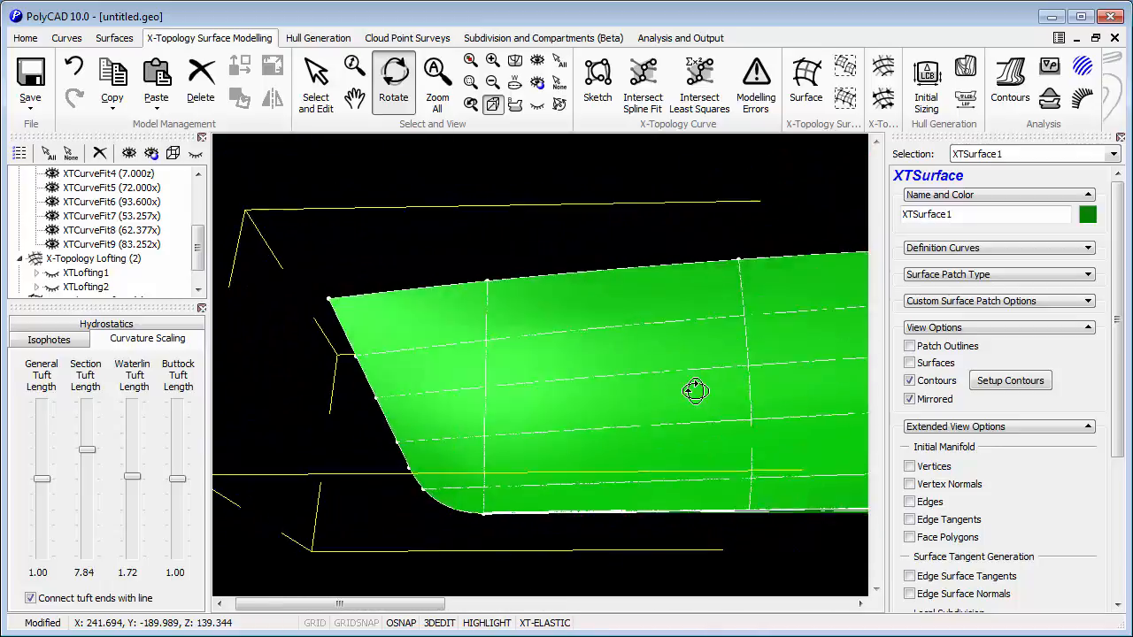
drag(694, 392, 686, 416)
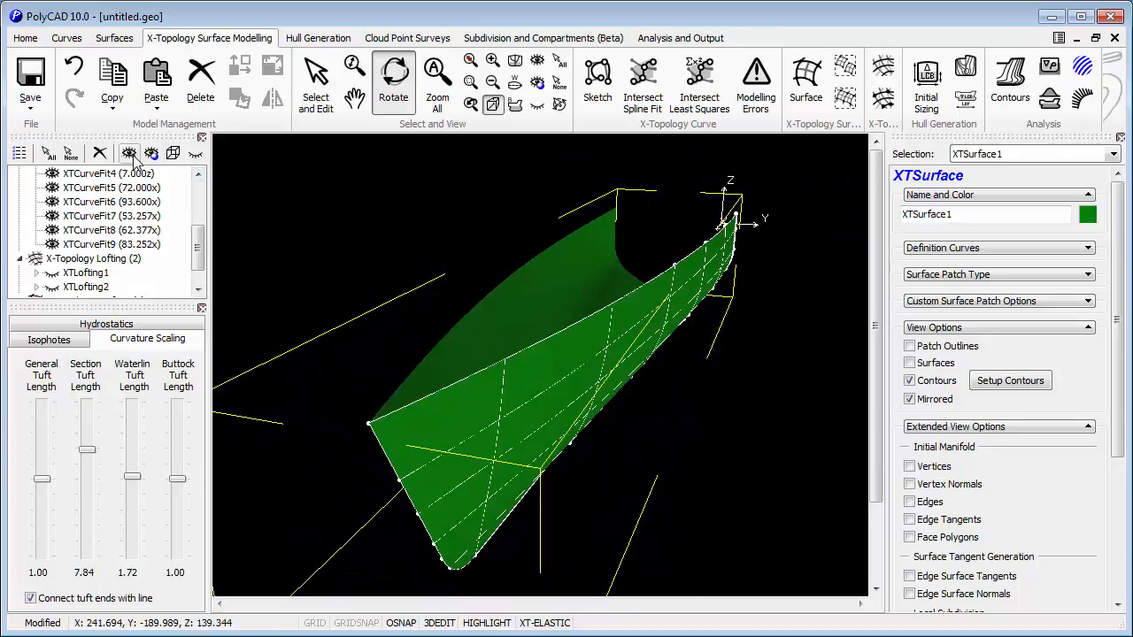
right_click(422, 503)
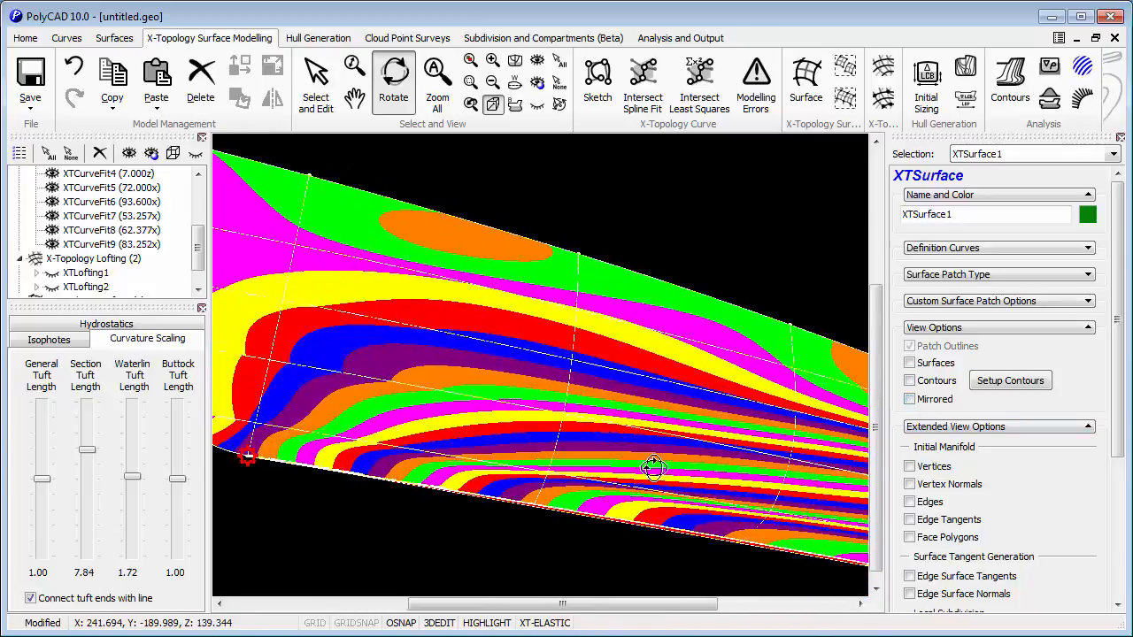
- Vary the isophote light direction (ending at pitch 7°, yaw 123°) and inspect the band flow
drag(655, 469, 280, 290)
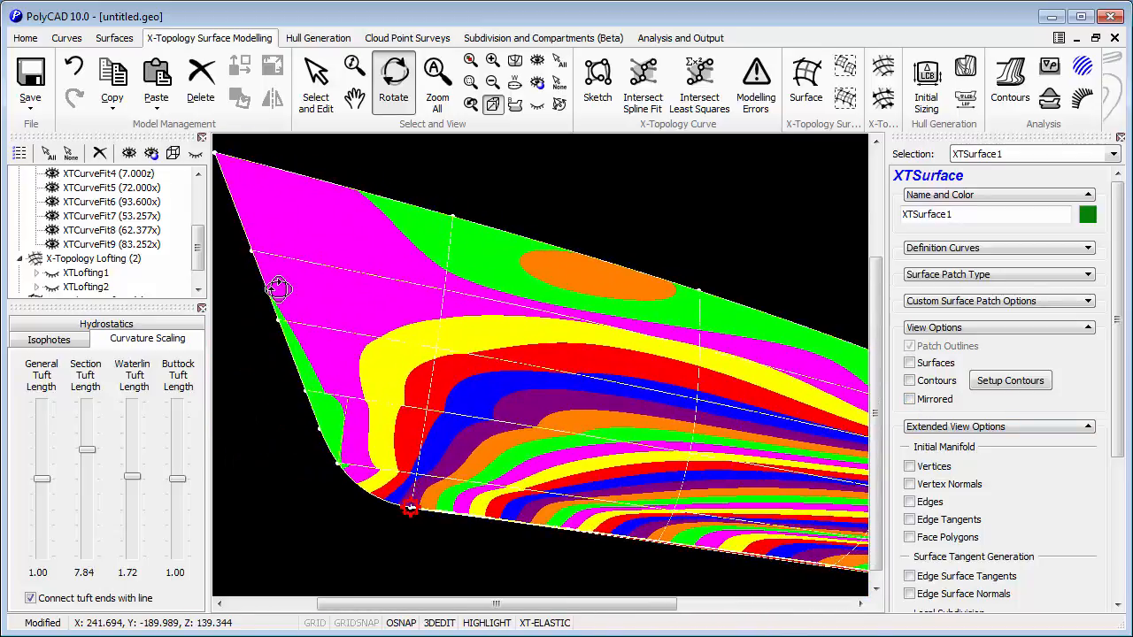
click(50, 340)
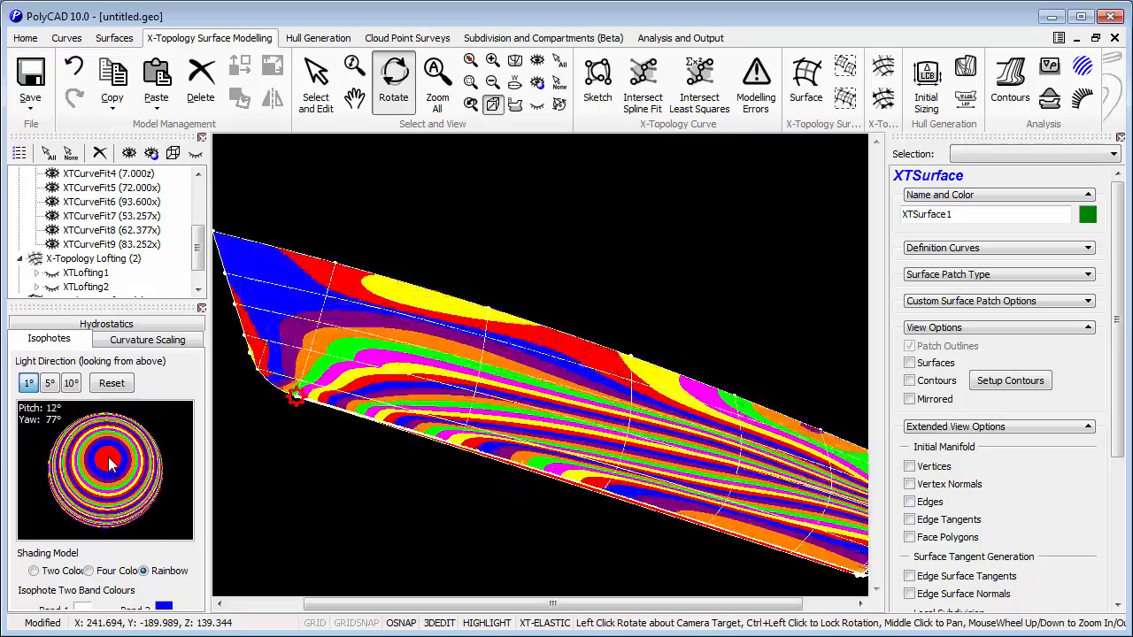
drag(110, 463, 128, 481)
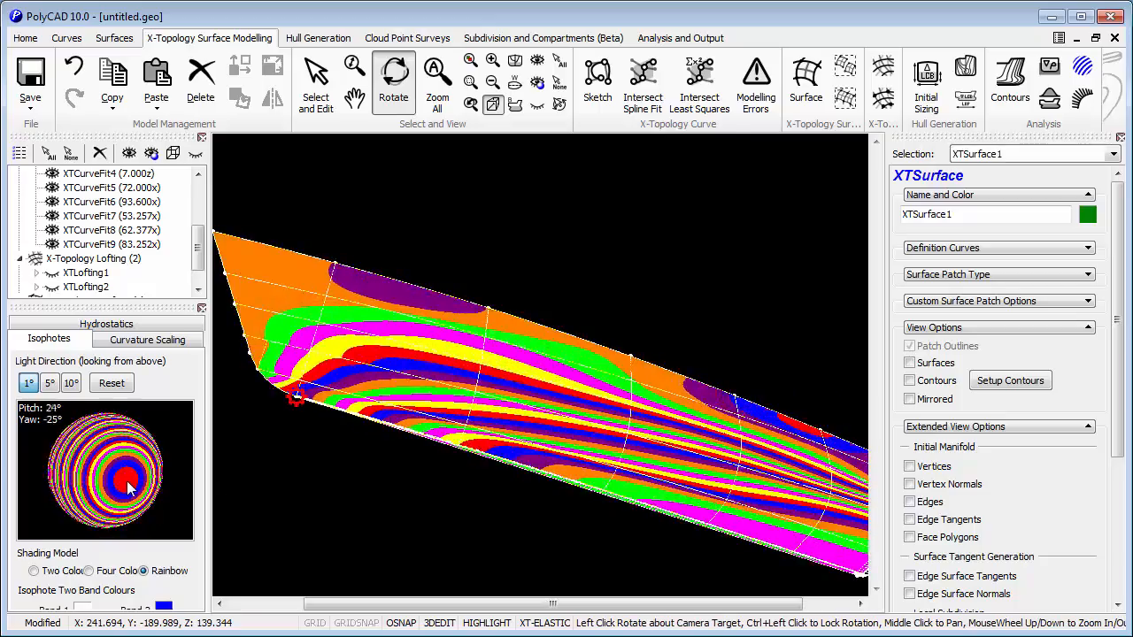
drag(128, 487, 103, 492)
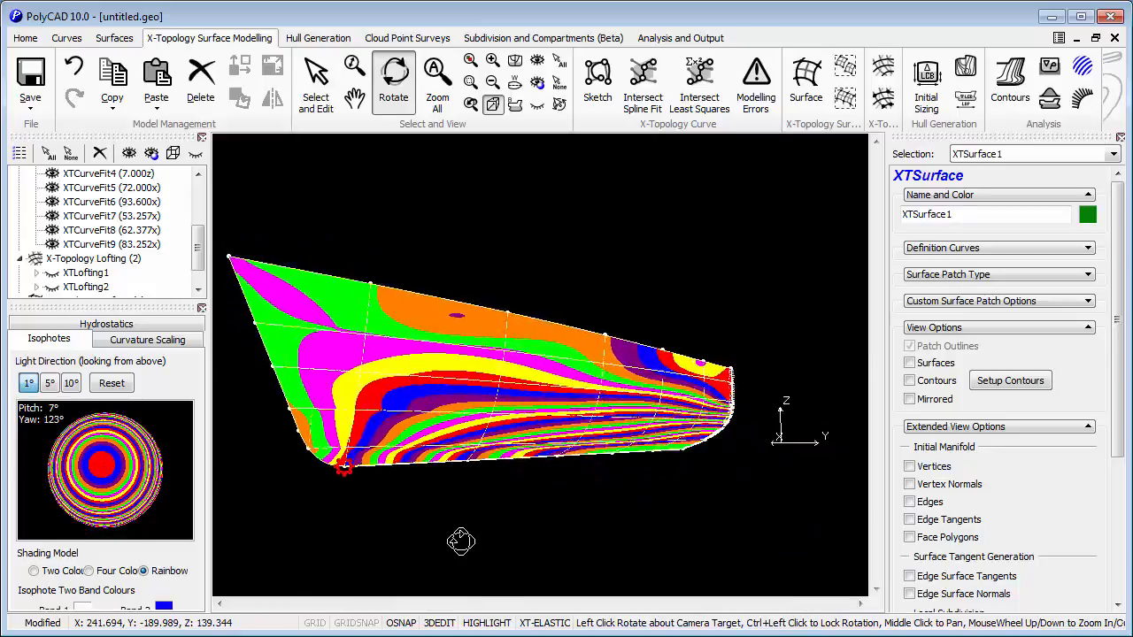
drag(460, 542, 548, 453)
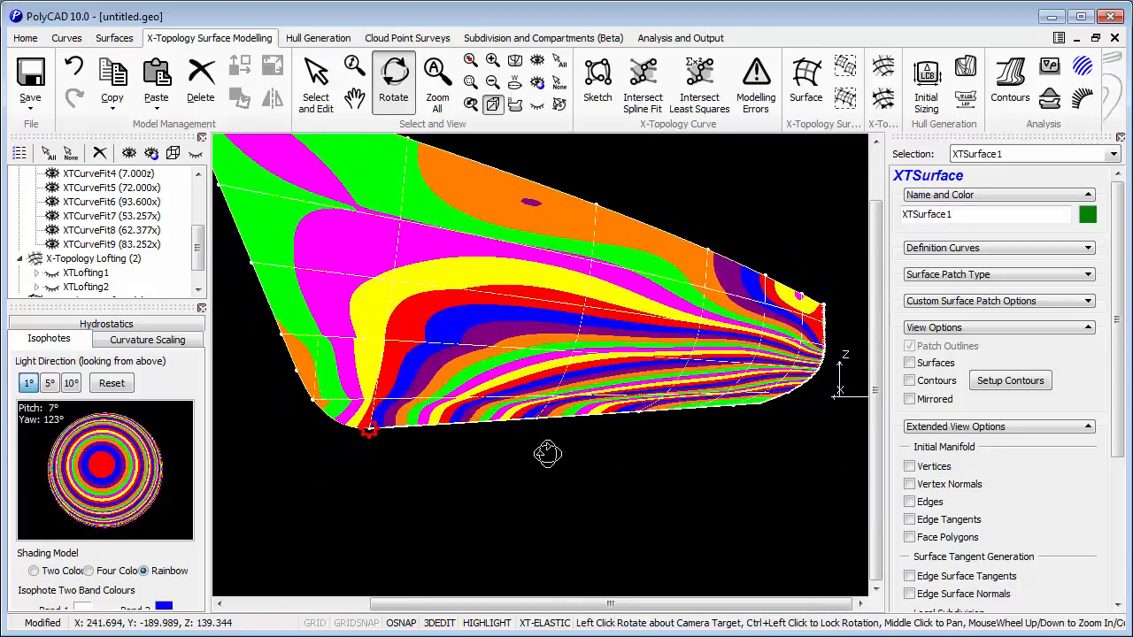
drag(547, 453, 579, 523)
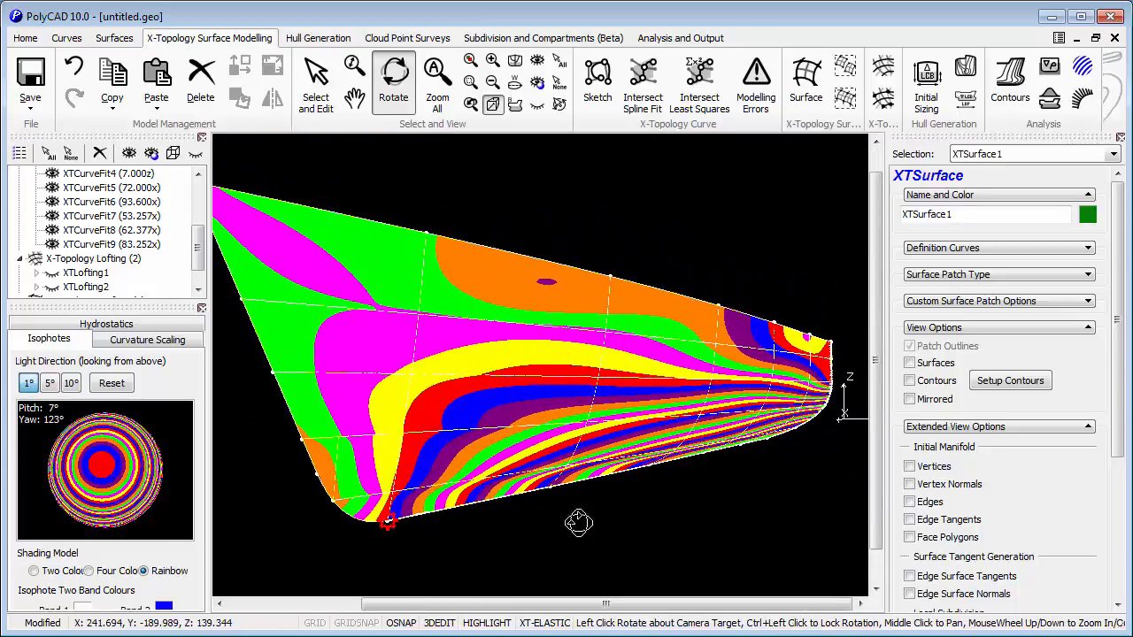